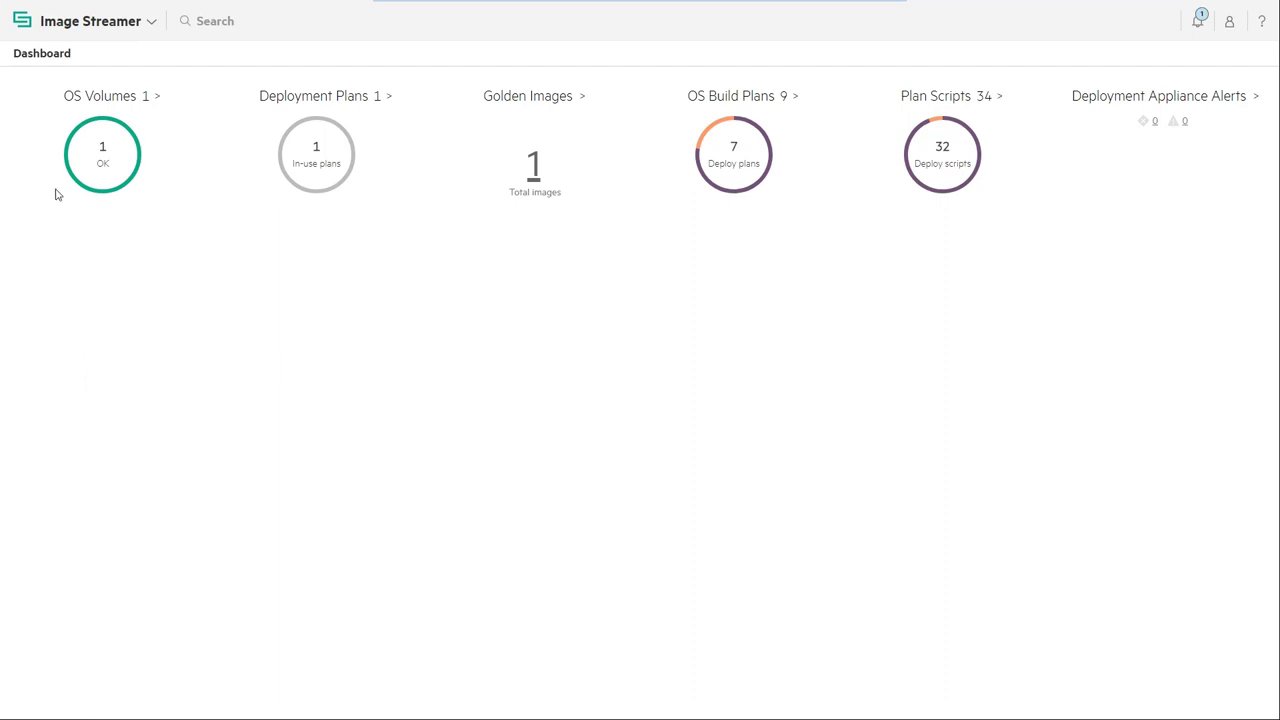
- Navigate from the Image Streamer dashboard to the Deployment Plans page
click(90, 20)
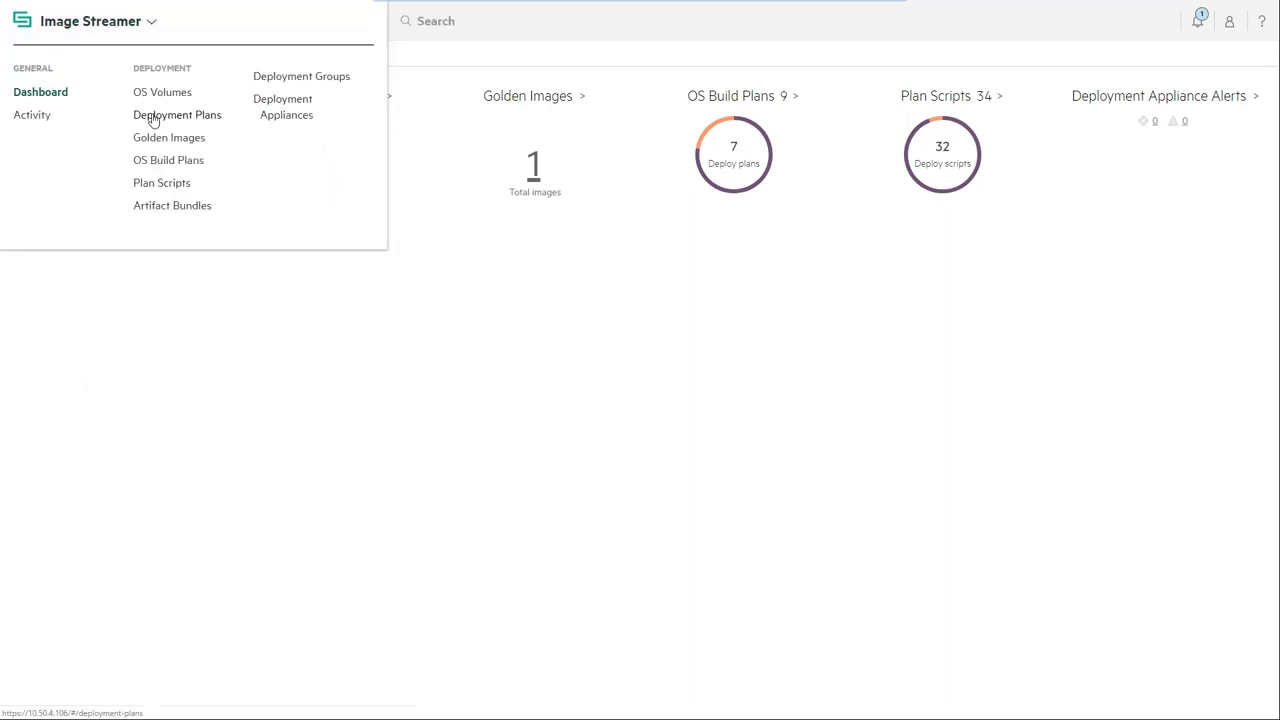
click(176, 114)
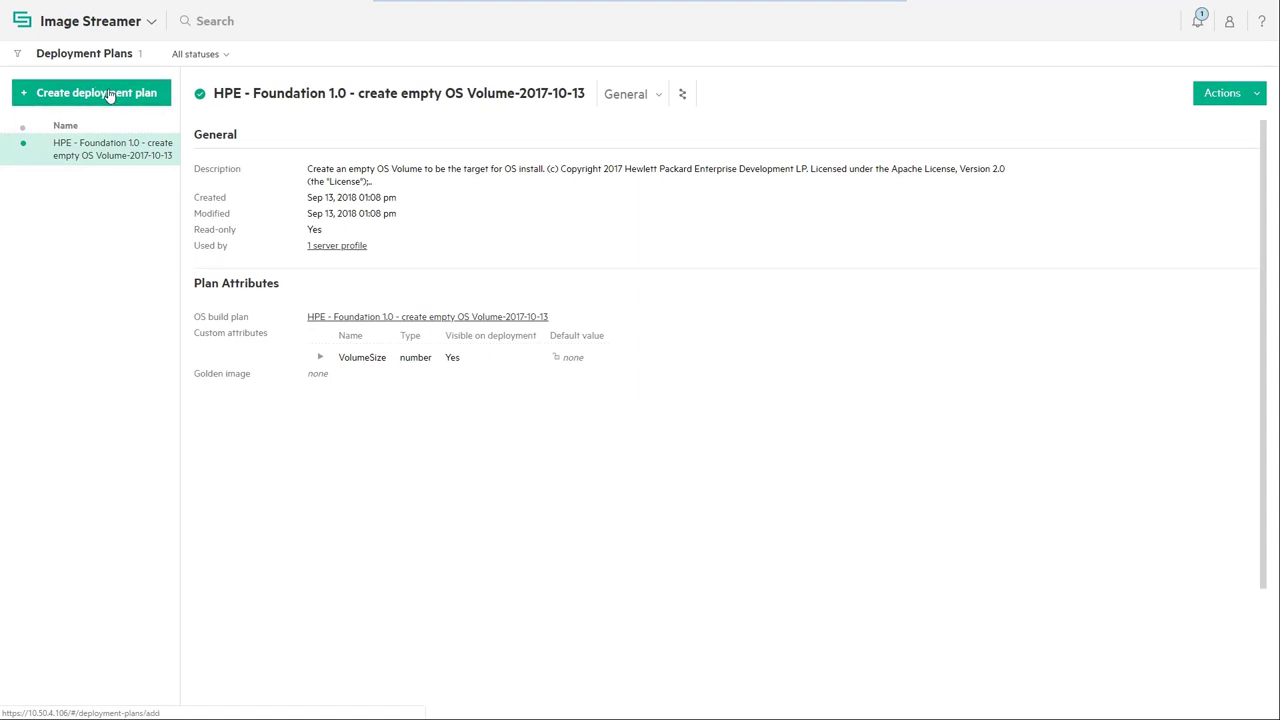
- Start a new deployment plan named Demo-Win-Core-Customize with description 'Add HPE drivers & software'
click(92, 92)
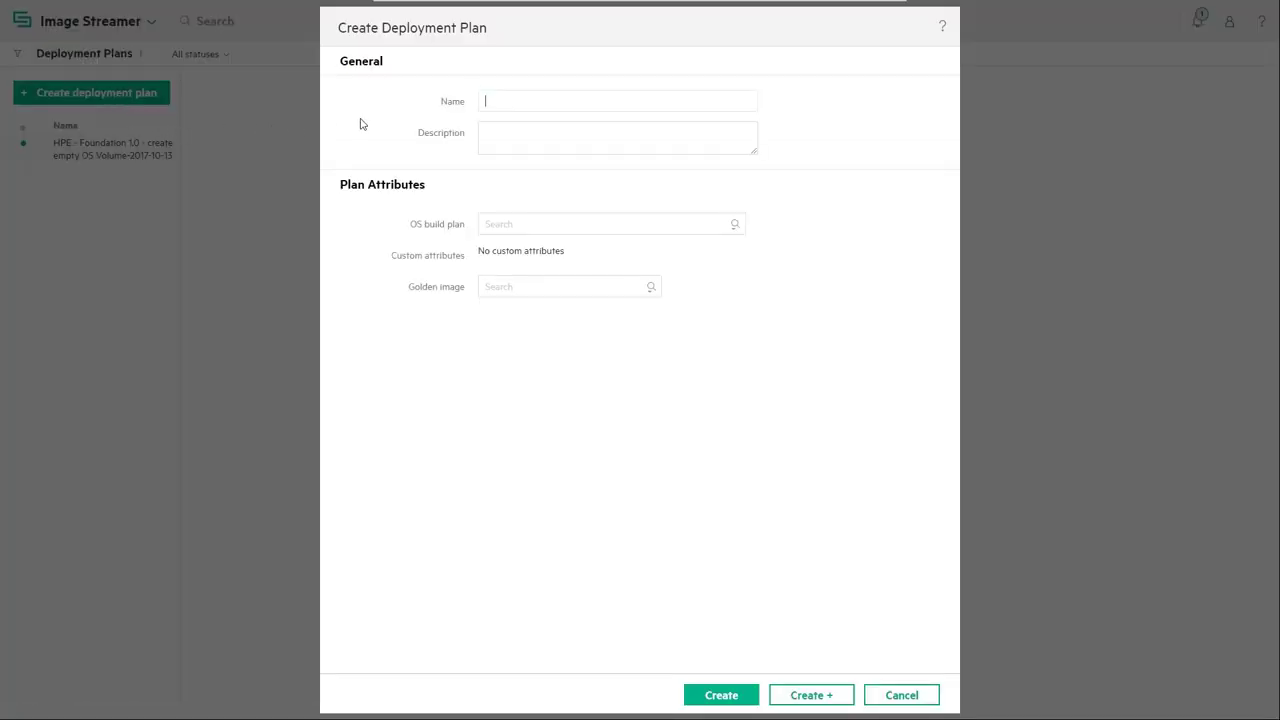
text(Demo-)
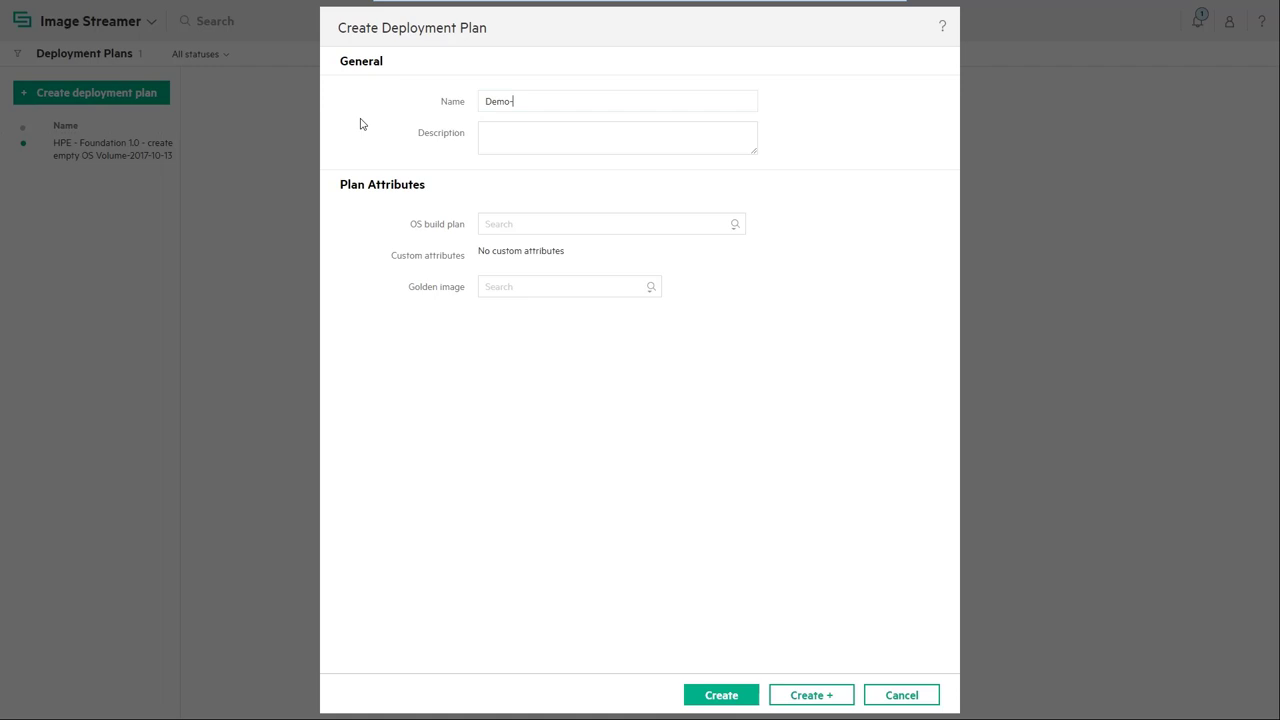
text(Win-Core-)
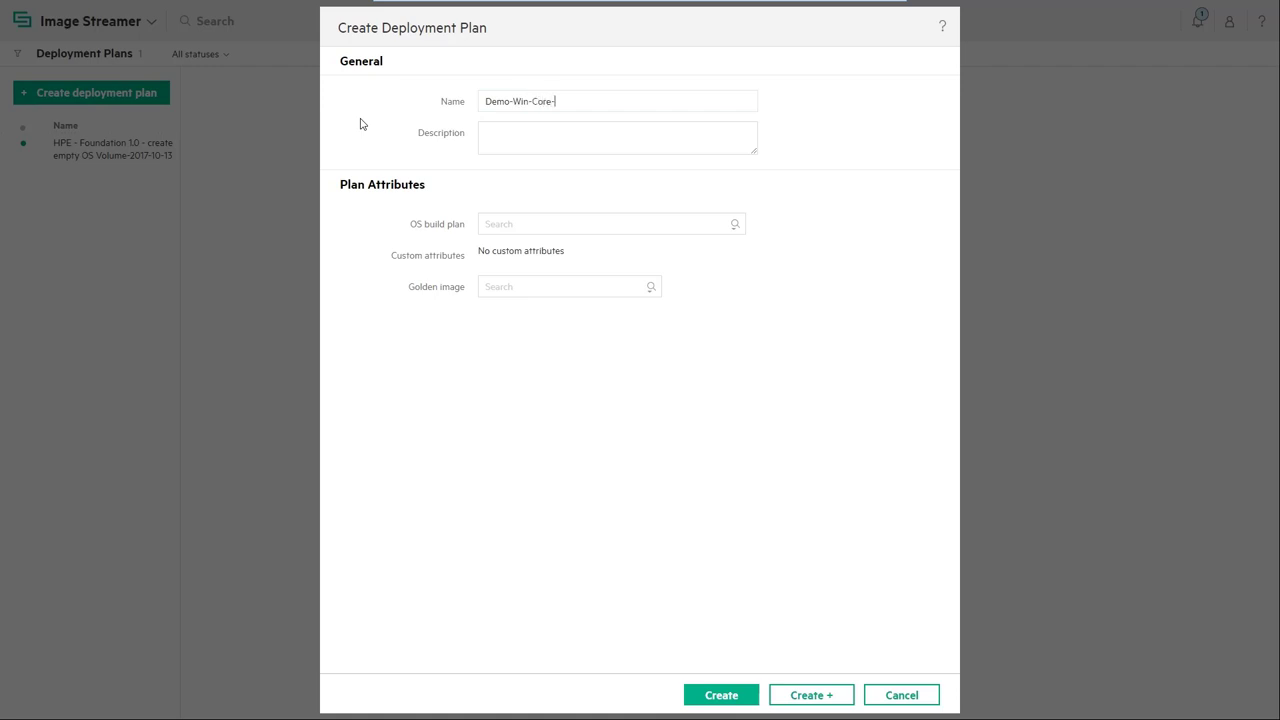
text(Customize)
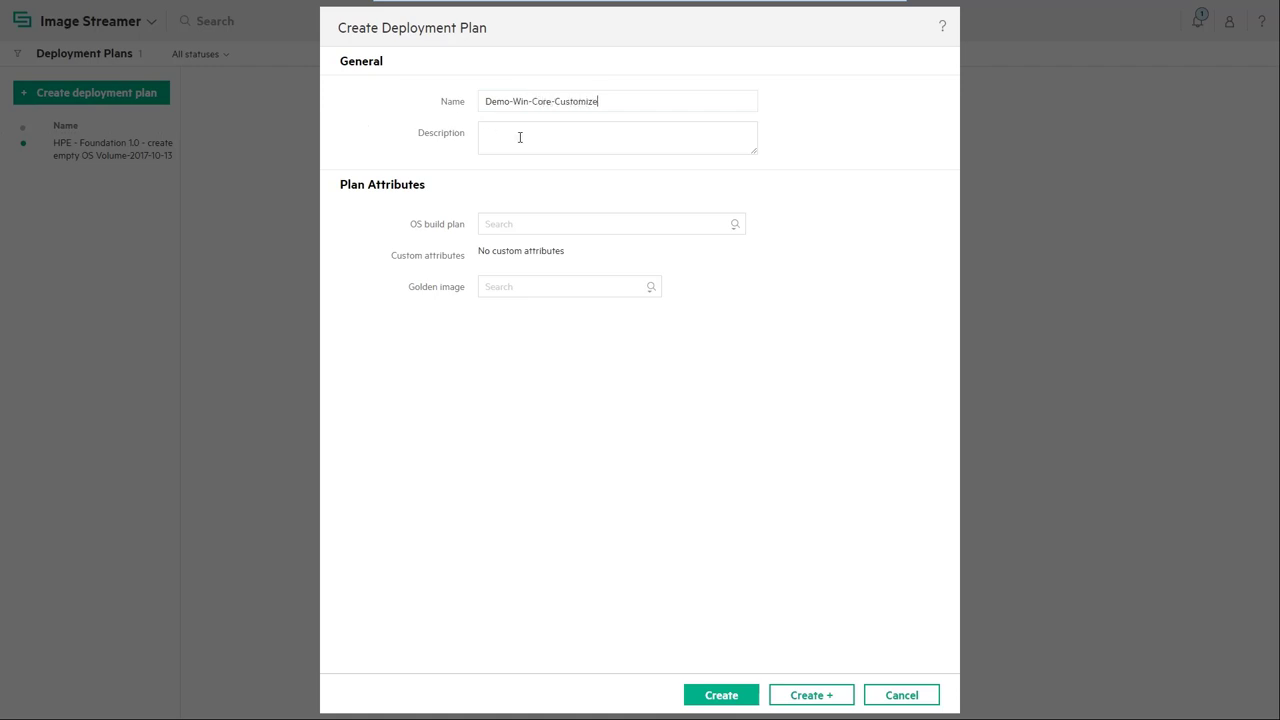
text(Add)
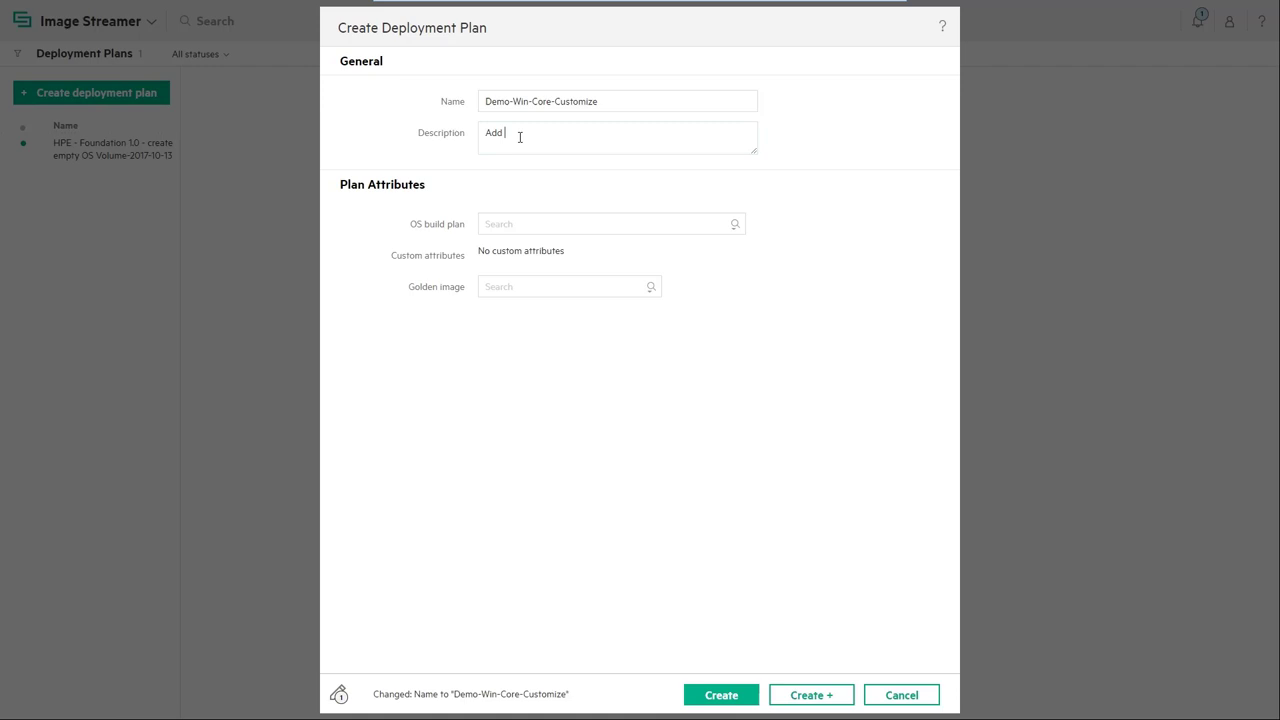
text(HPE drivers)
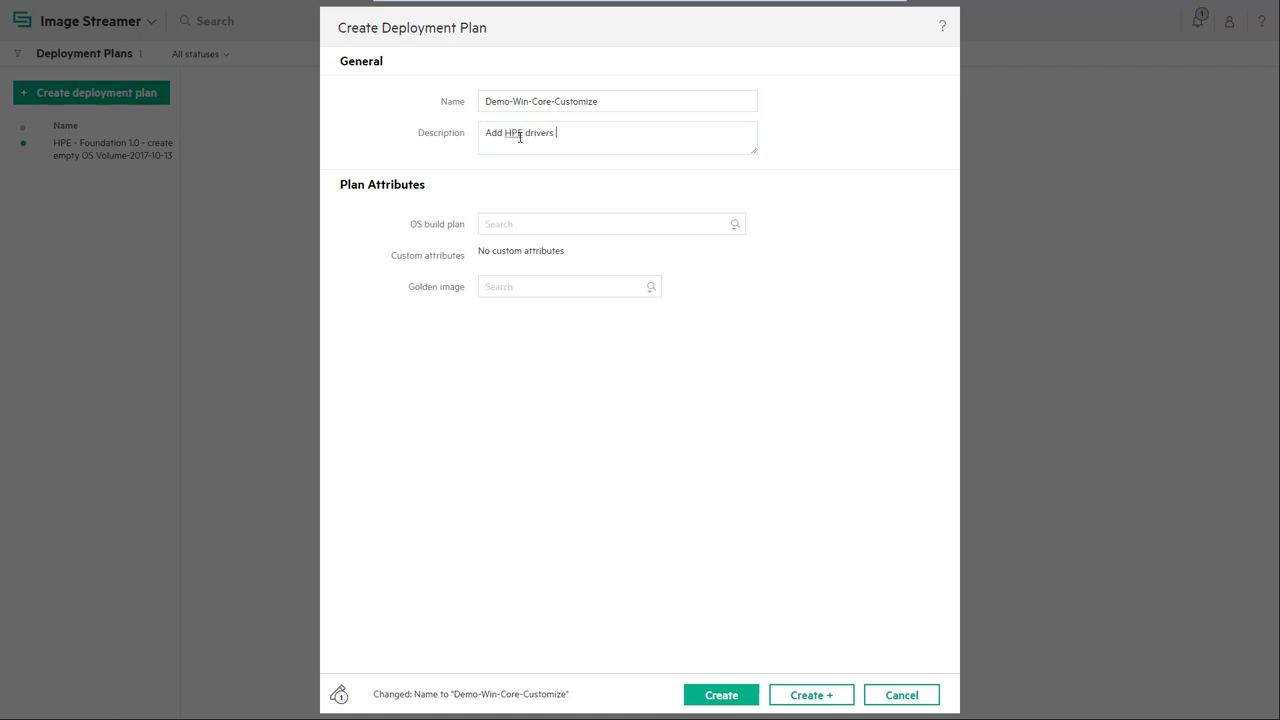
text(& software)
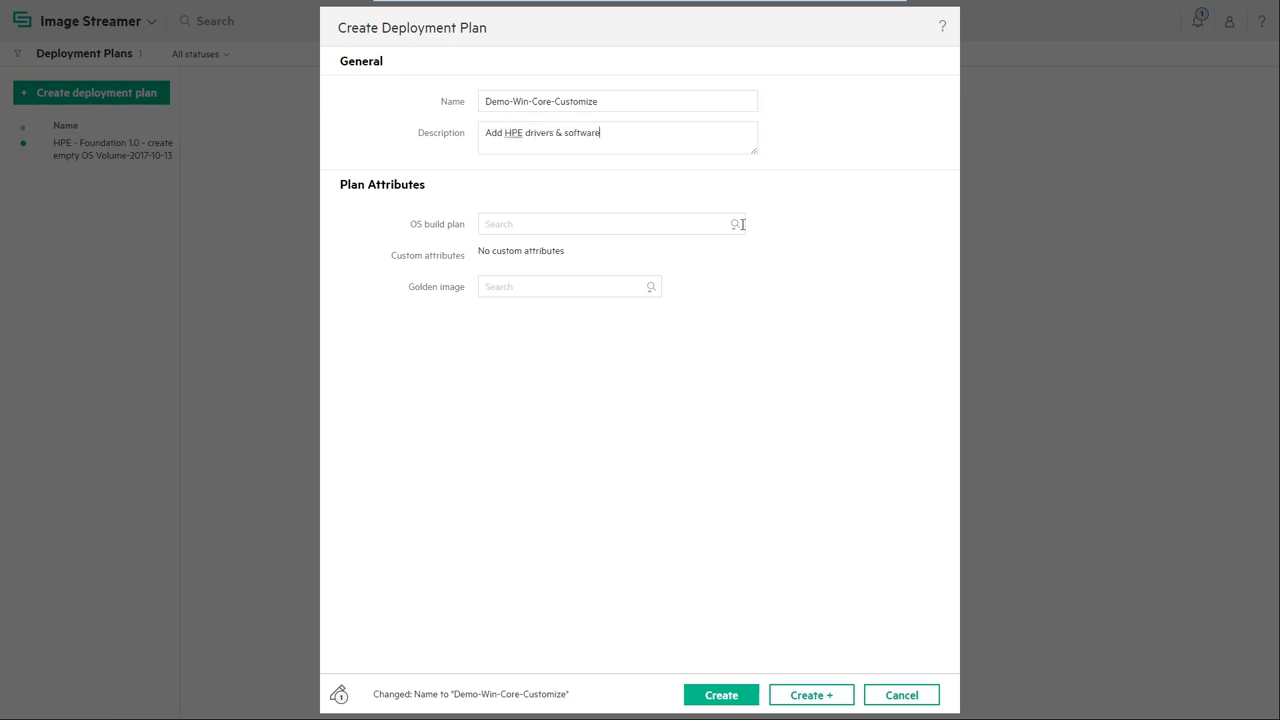
- Assign build plan HPE - Windows - Deploy - As-is and golden image Demo-Win-Core-Initial-Capture, then create the plan
click(600, 224)
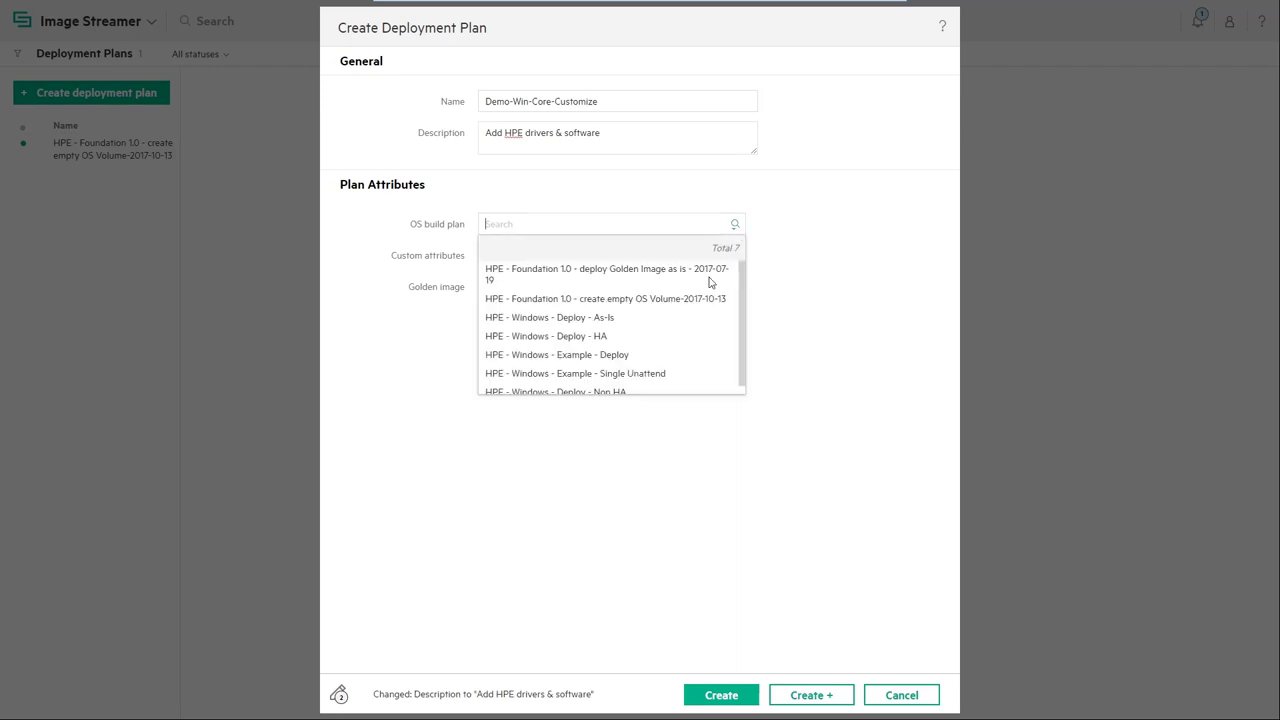
click(548, 316)
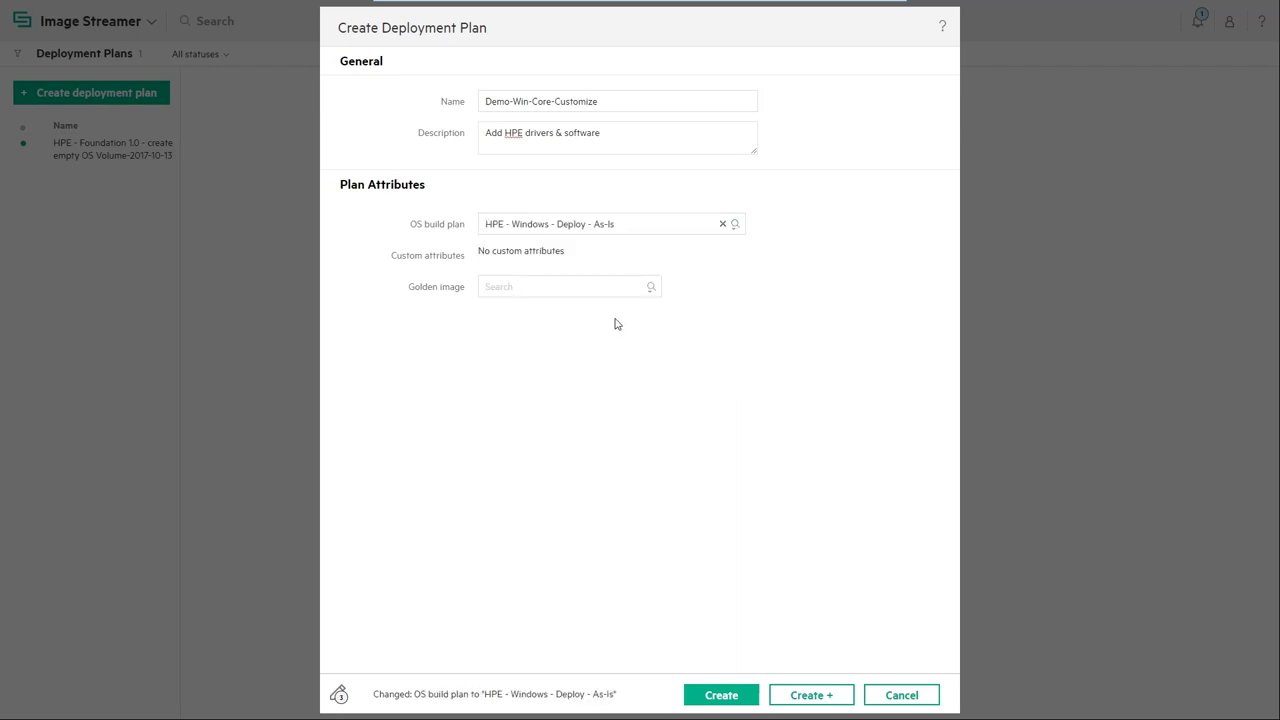
click(560, 286)
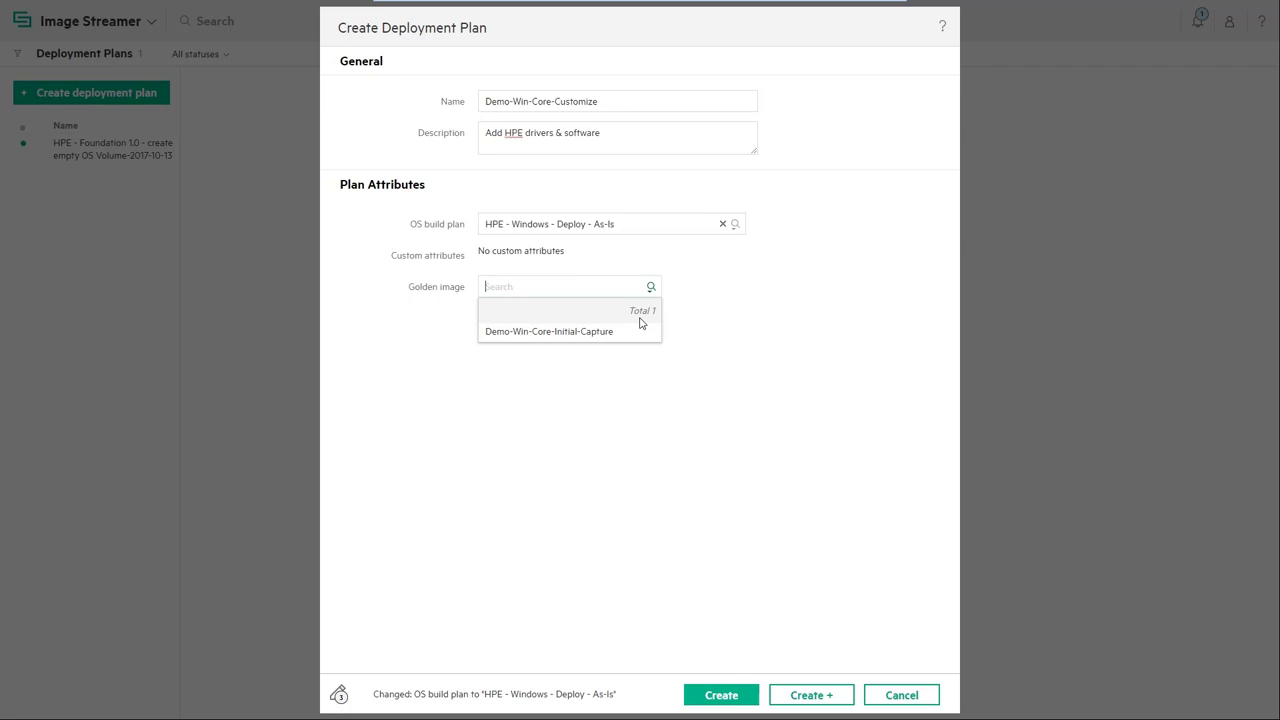
click(548, 332)
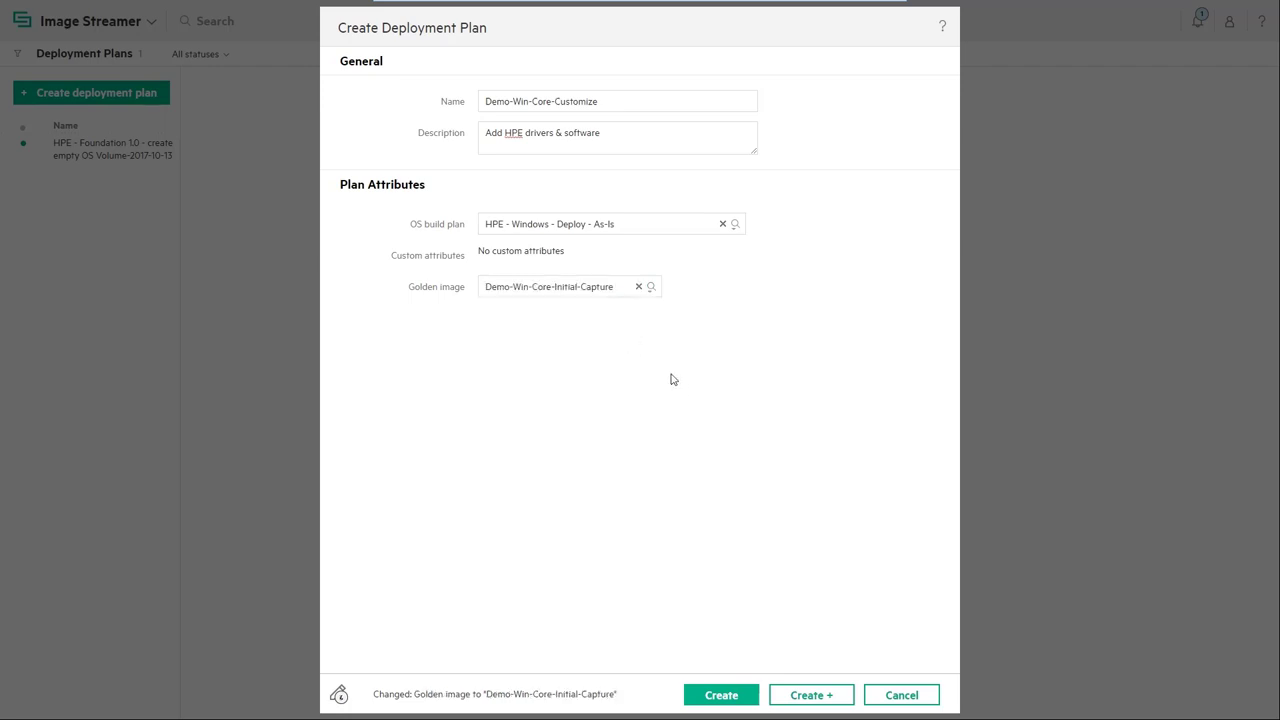
click(720, 696)
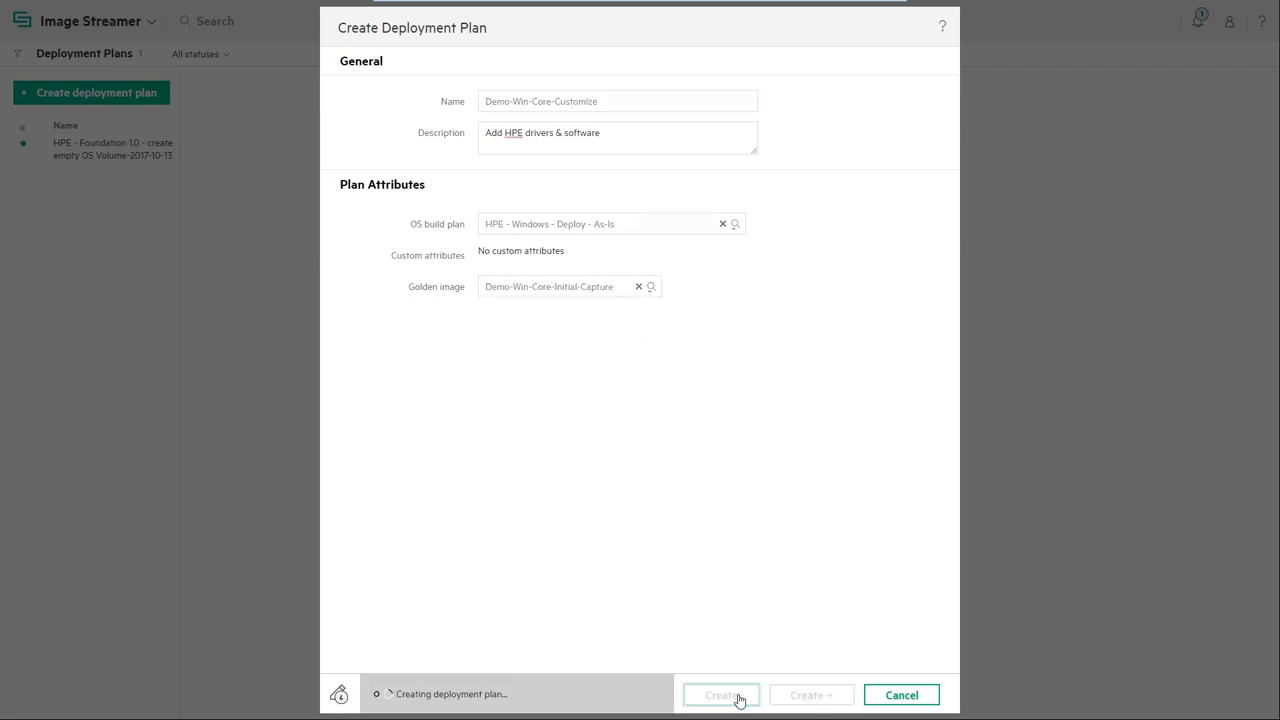
- Move from the OneView dashboard to the Server Profiles list
click(720, 696)
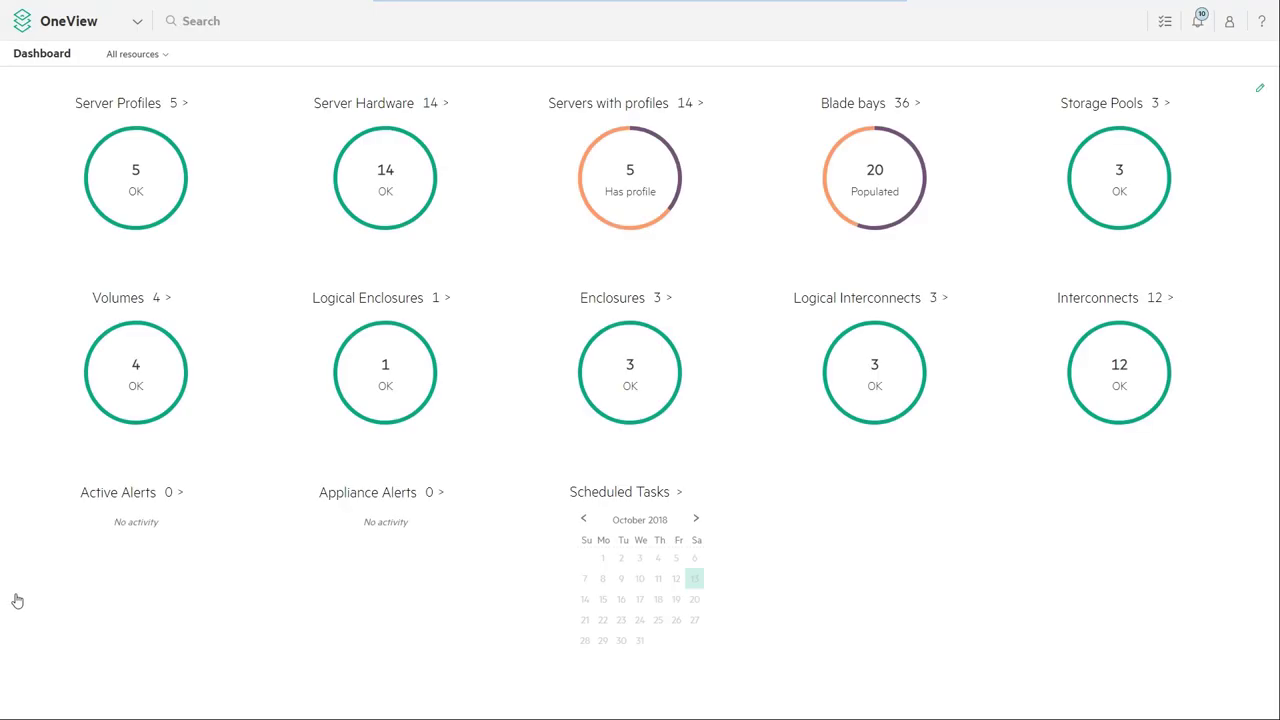
mouse_move(76, 160)
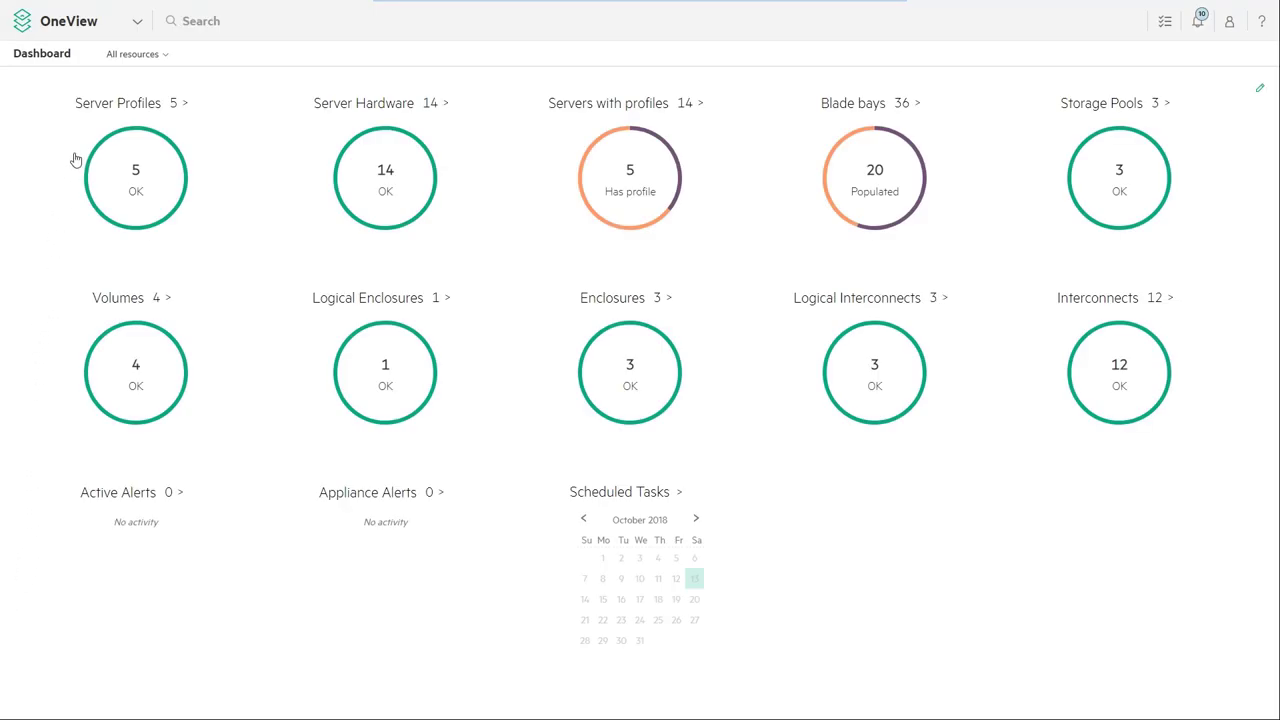
mouse_move(98, 108)
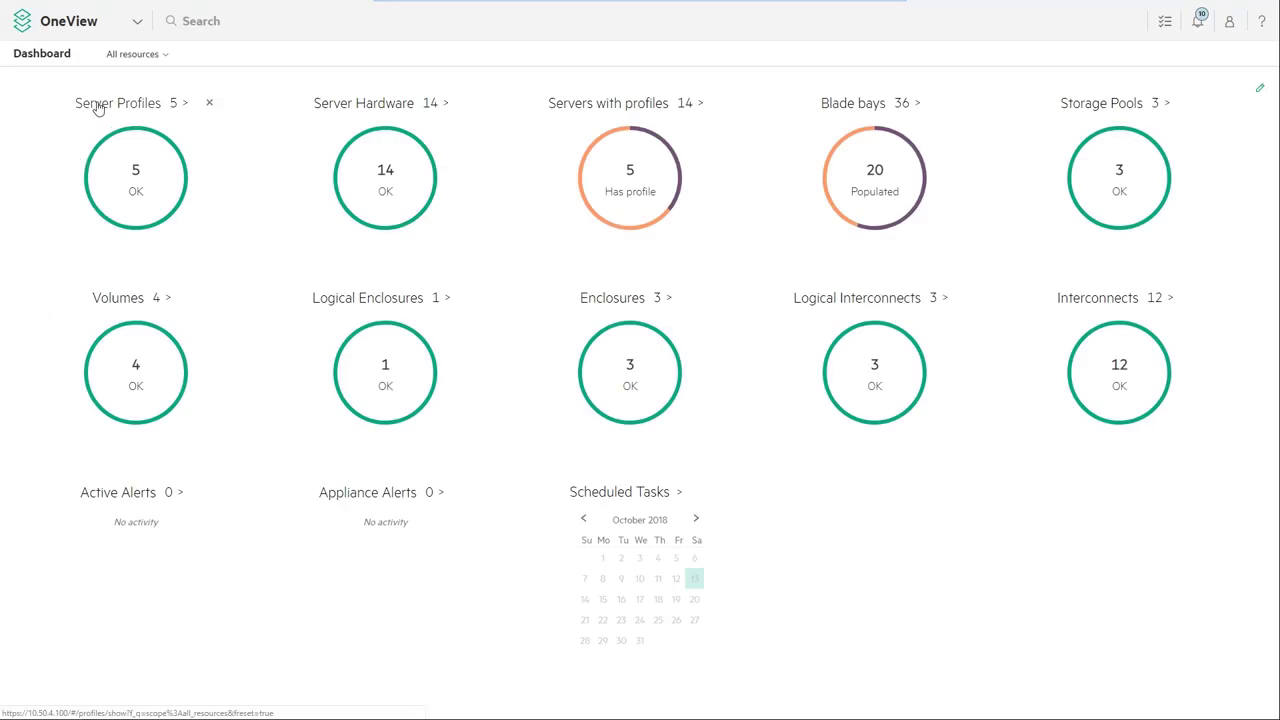
click(118, 104)
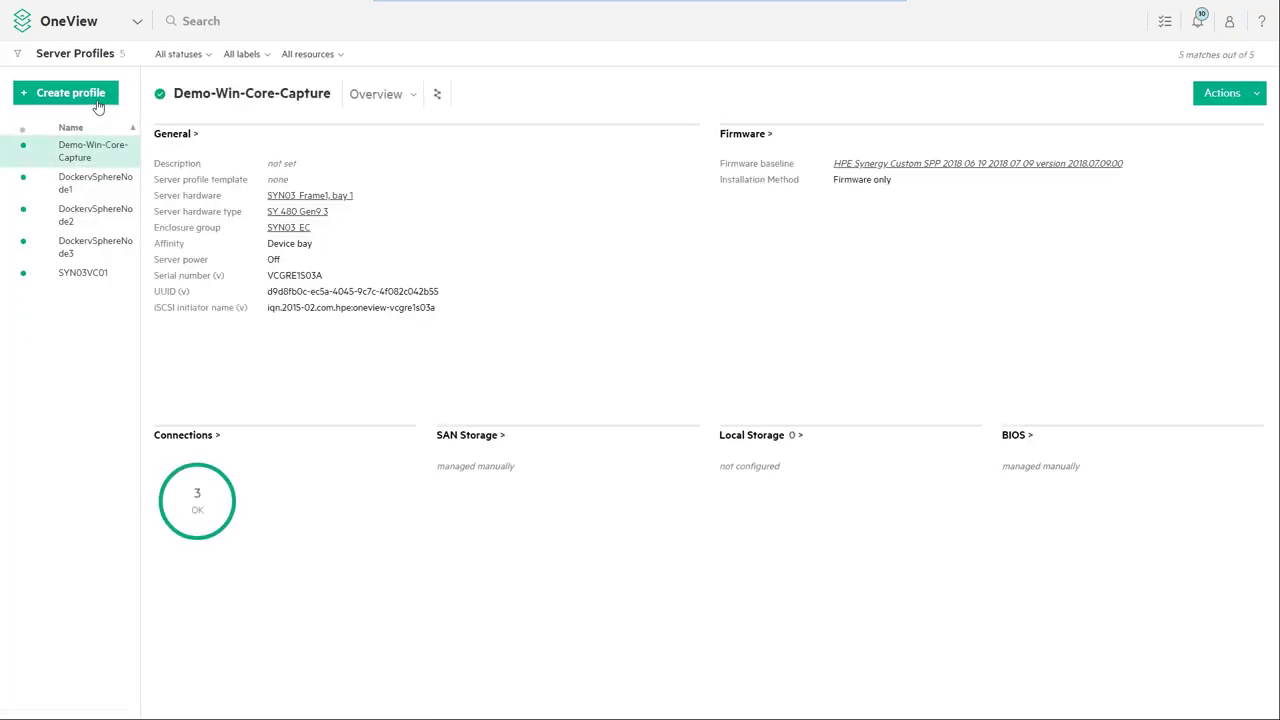
- Start a new server profile named Demo-Win-Core-Customize and reach the template choices
click(64, 92)
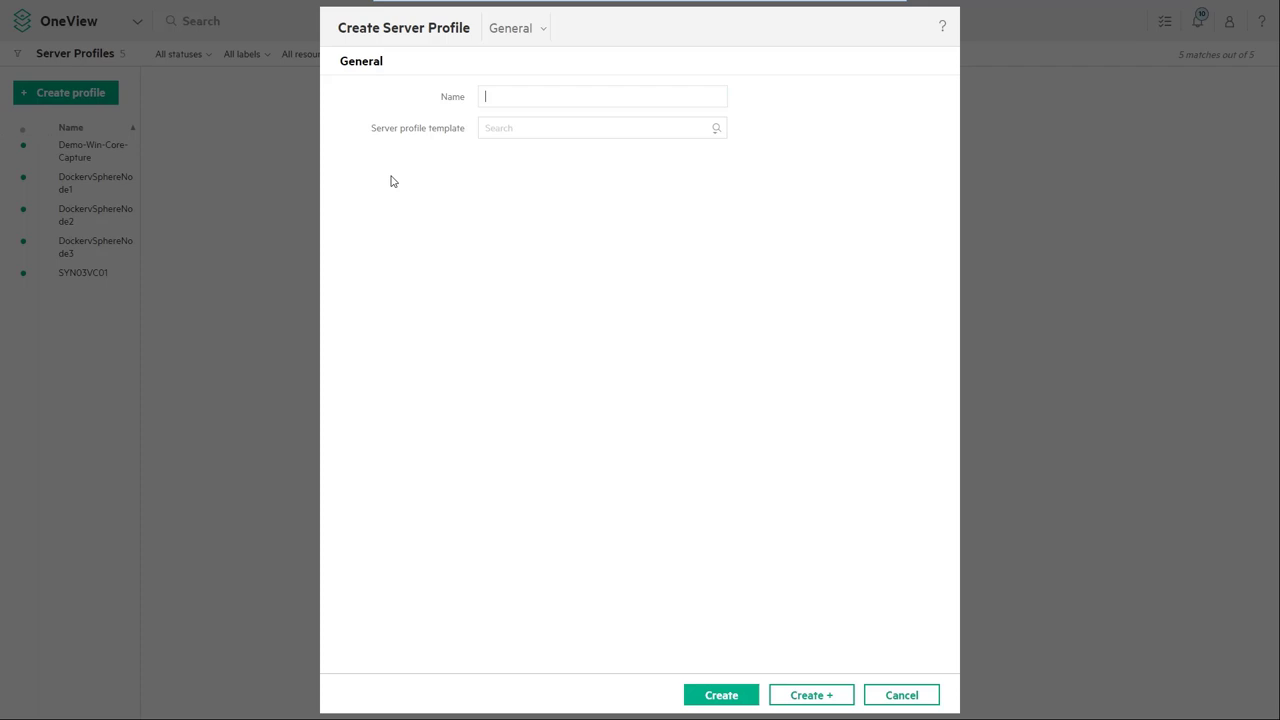
text(Demo-Win-Core-C)
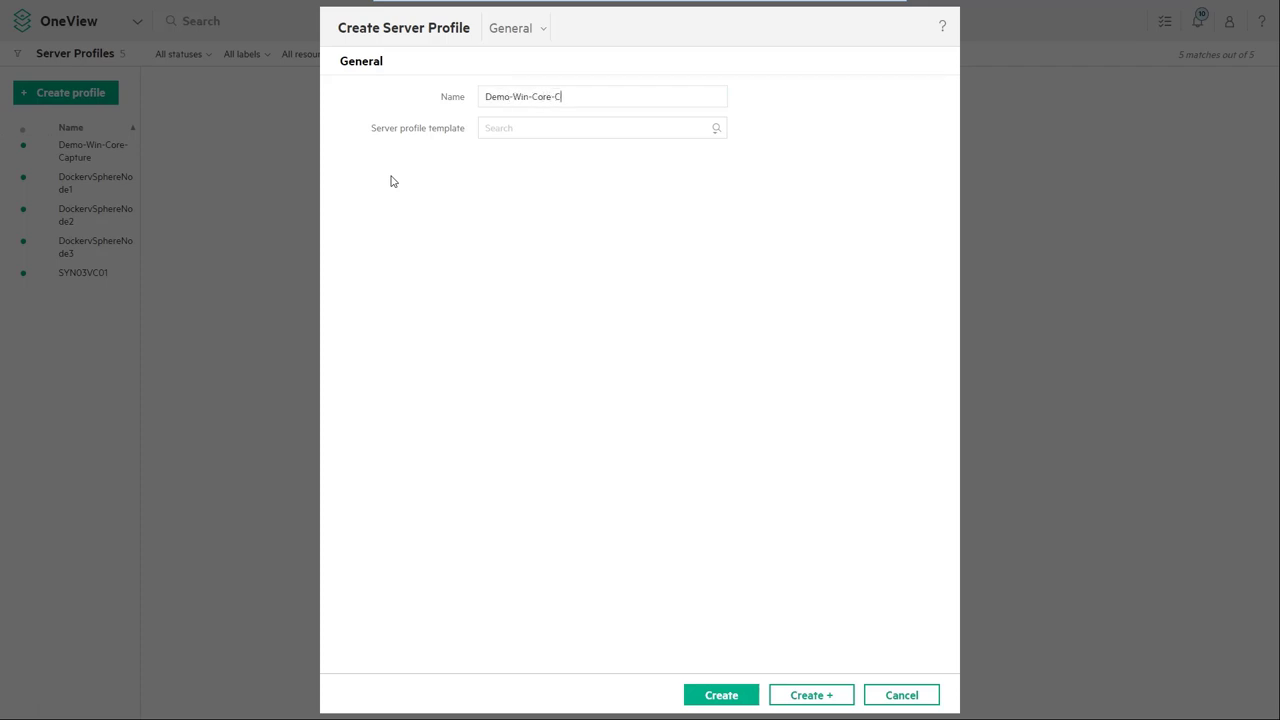
text(ustomize)
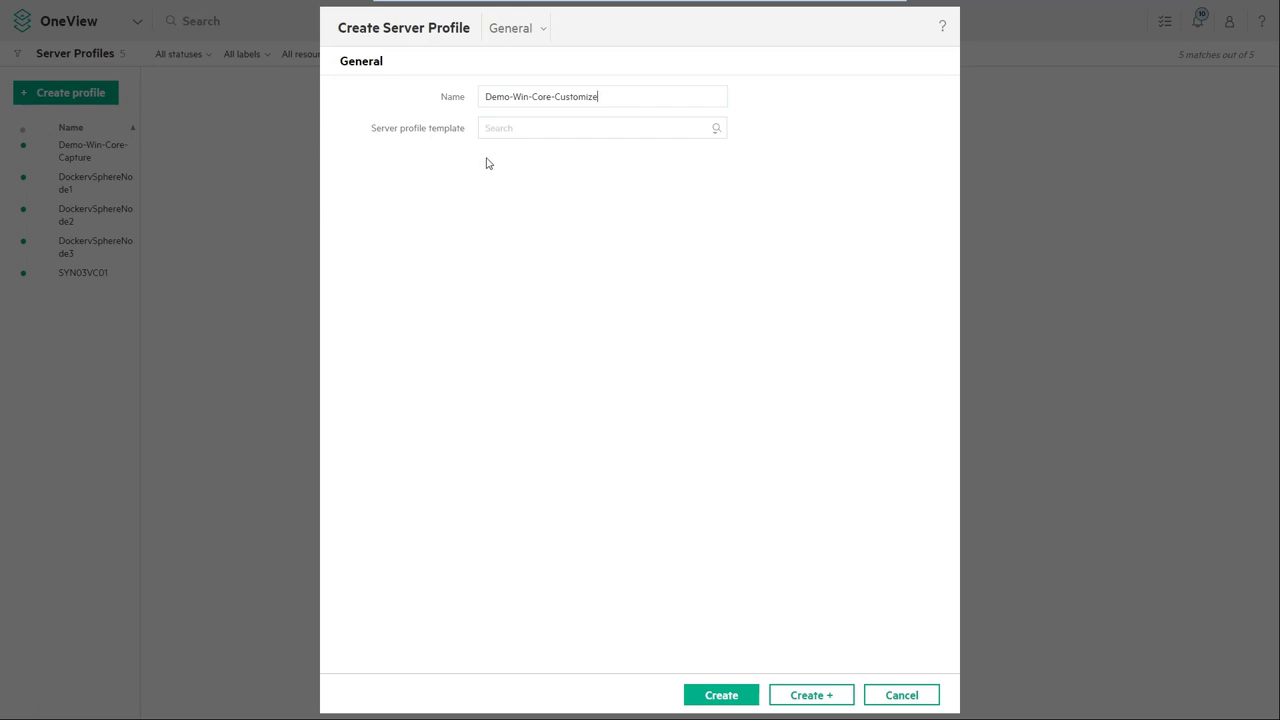
click(600, 128)
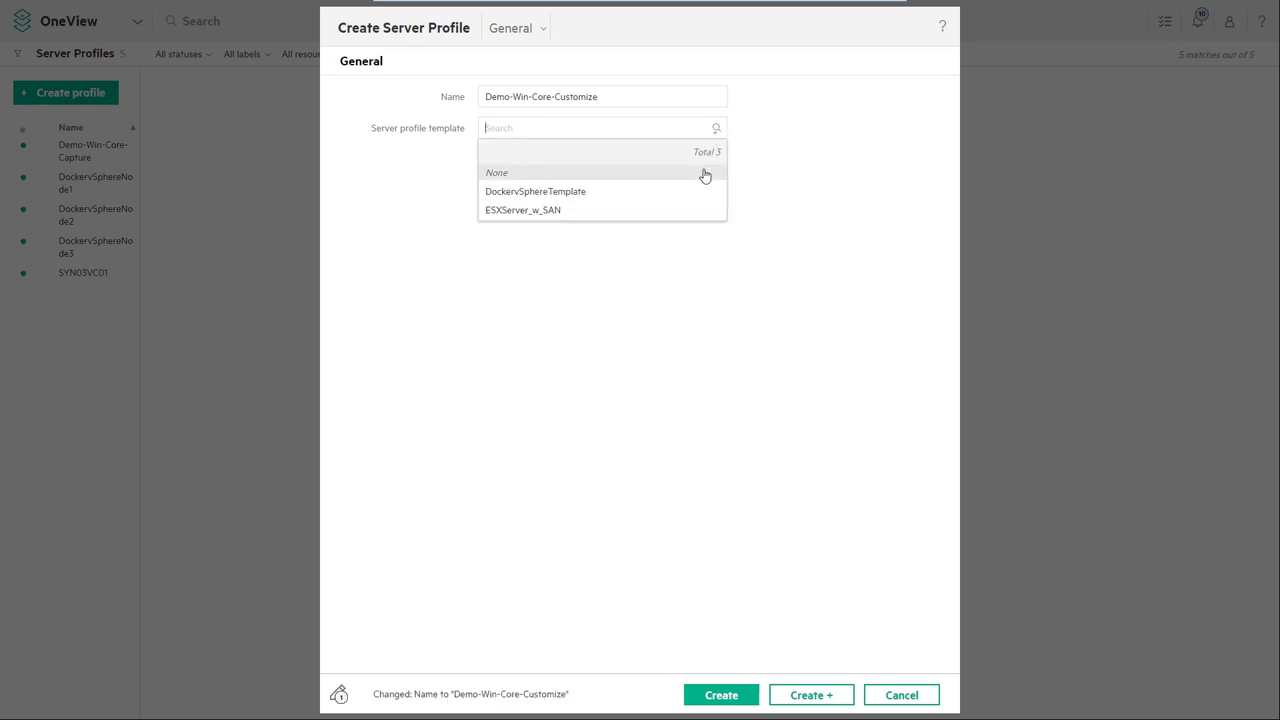
- Use no template, hardware SYN03_Frame2 bay 1 and OS deployment plan Demo-Win-Core-Customize
click(496, 172)
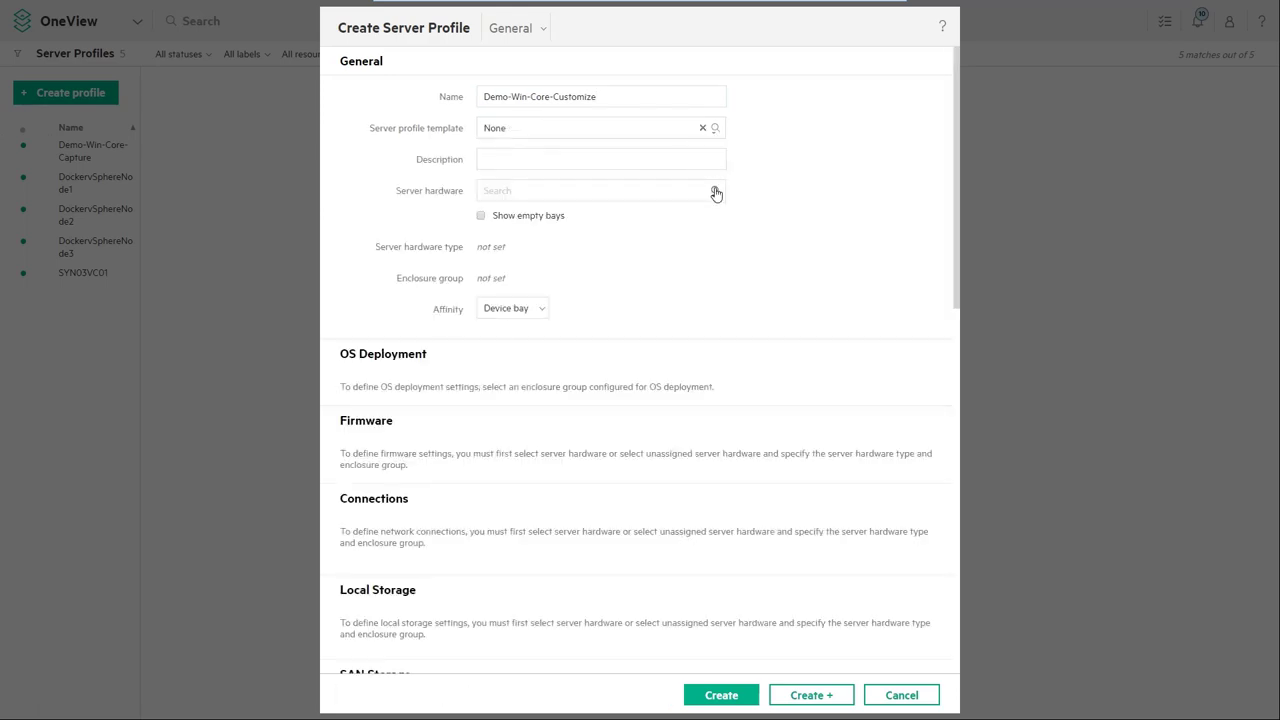
click(600, 190)
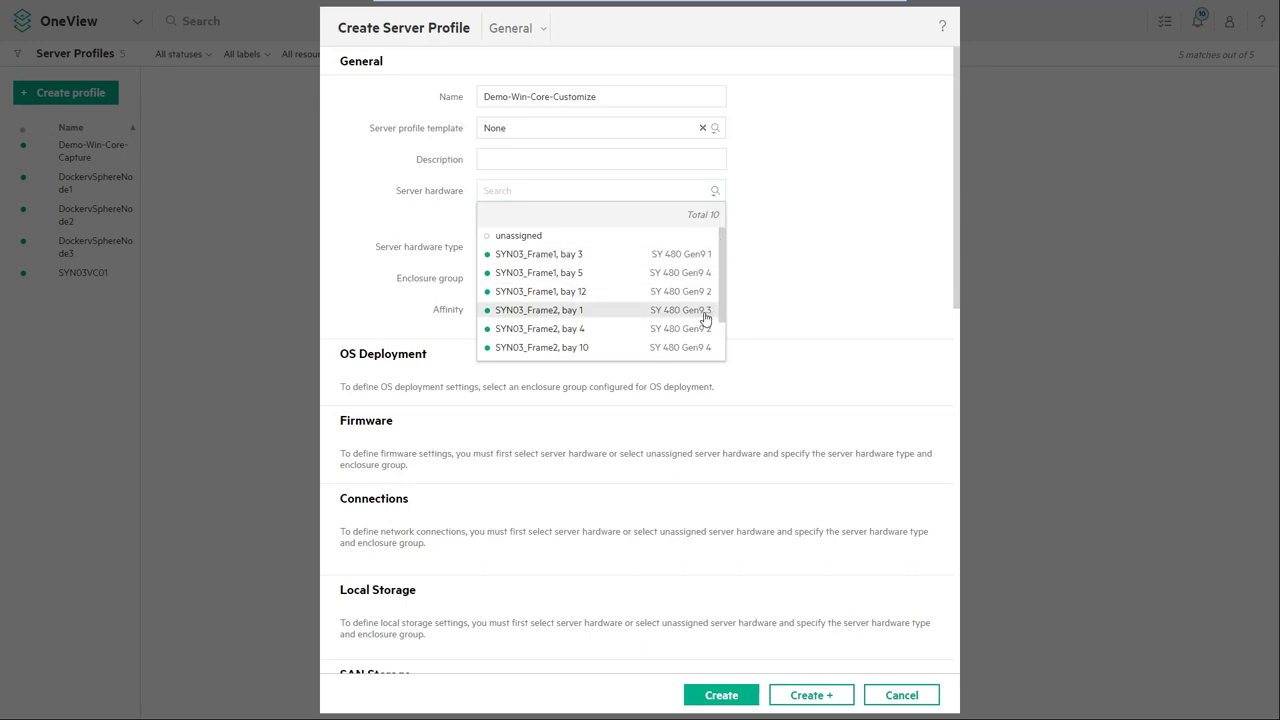
click(538, 308)
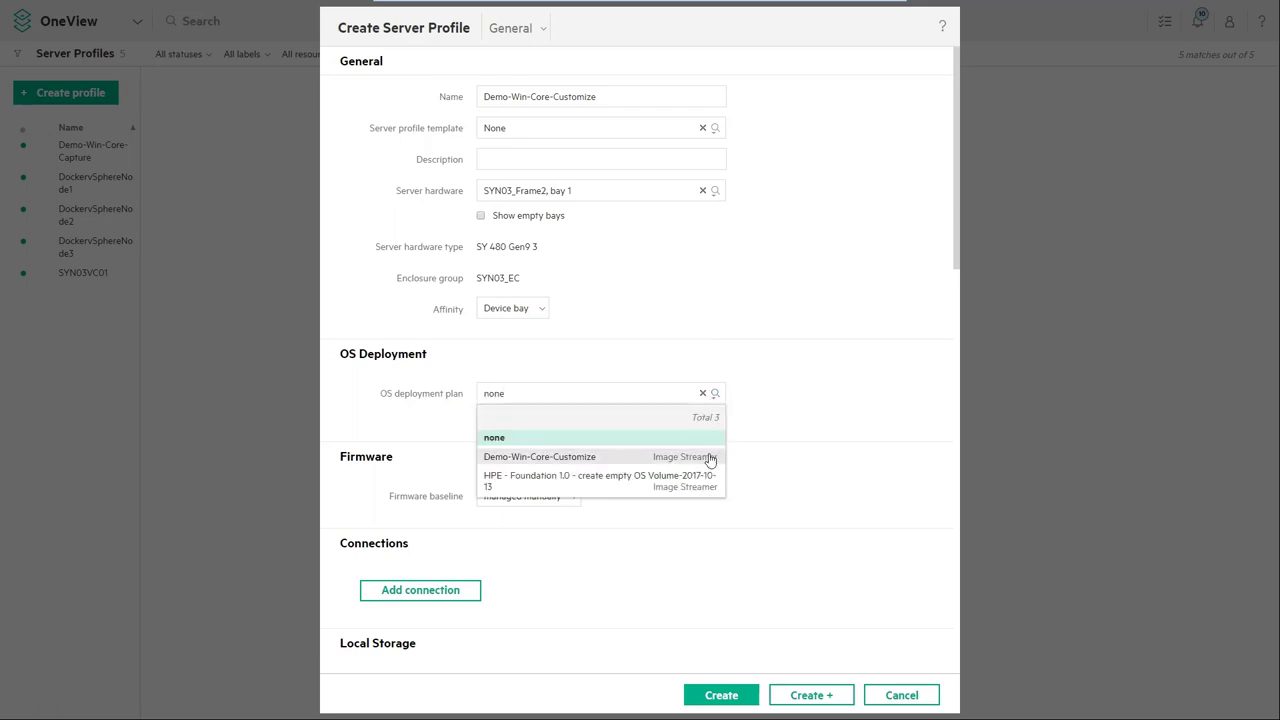
click(540, 456)
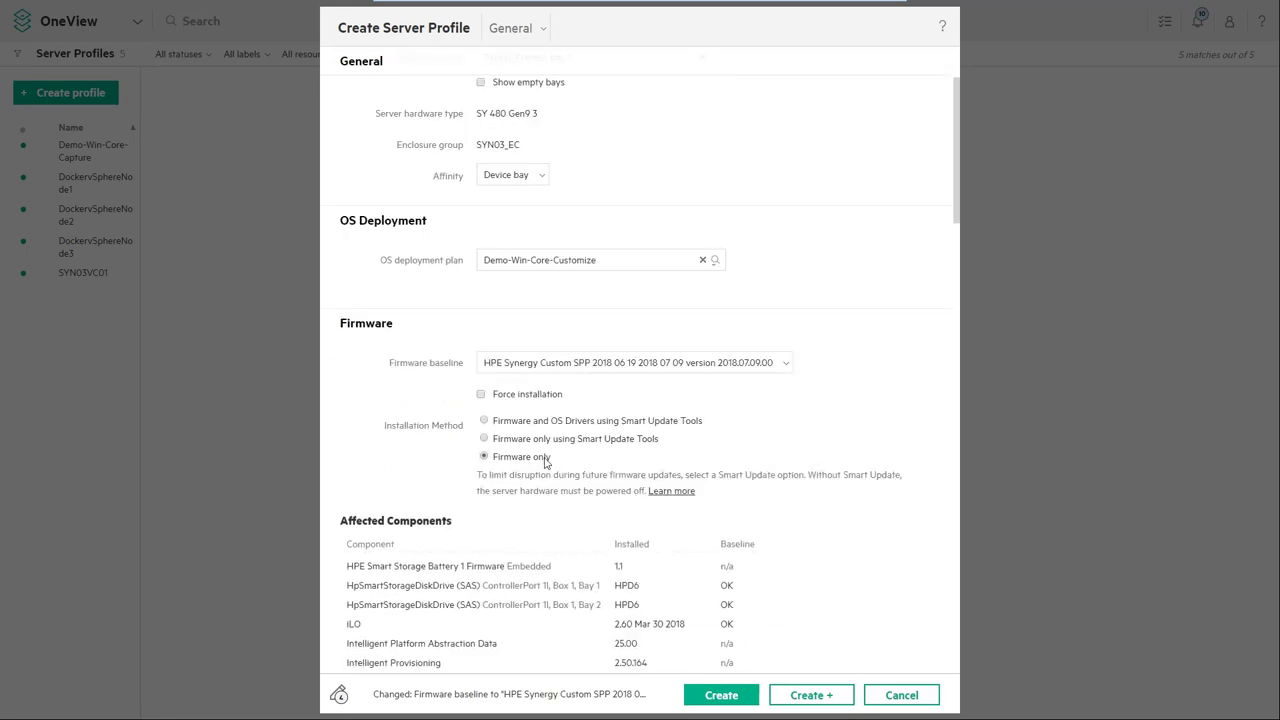
scroll(down, 3)
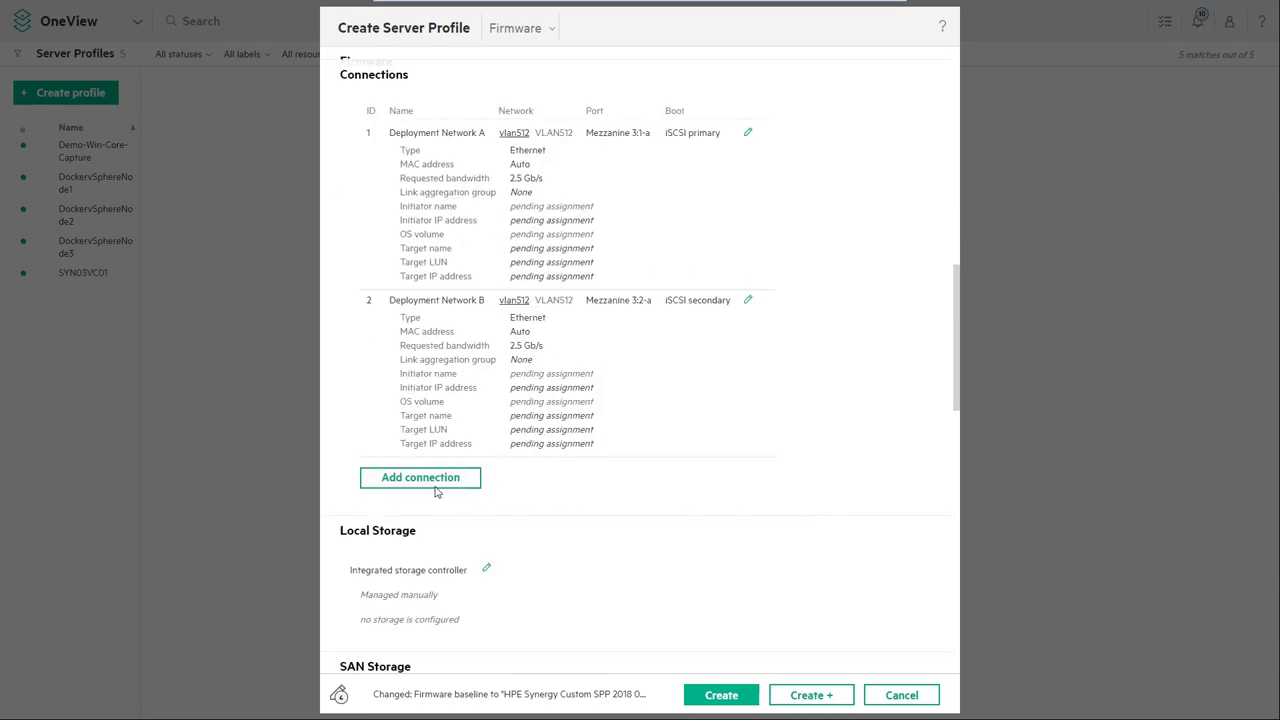
- Add a Management connection on network vlan504 to the profile
click(420, 476)
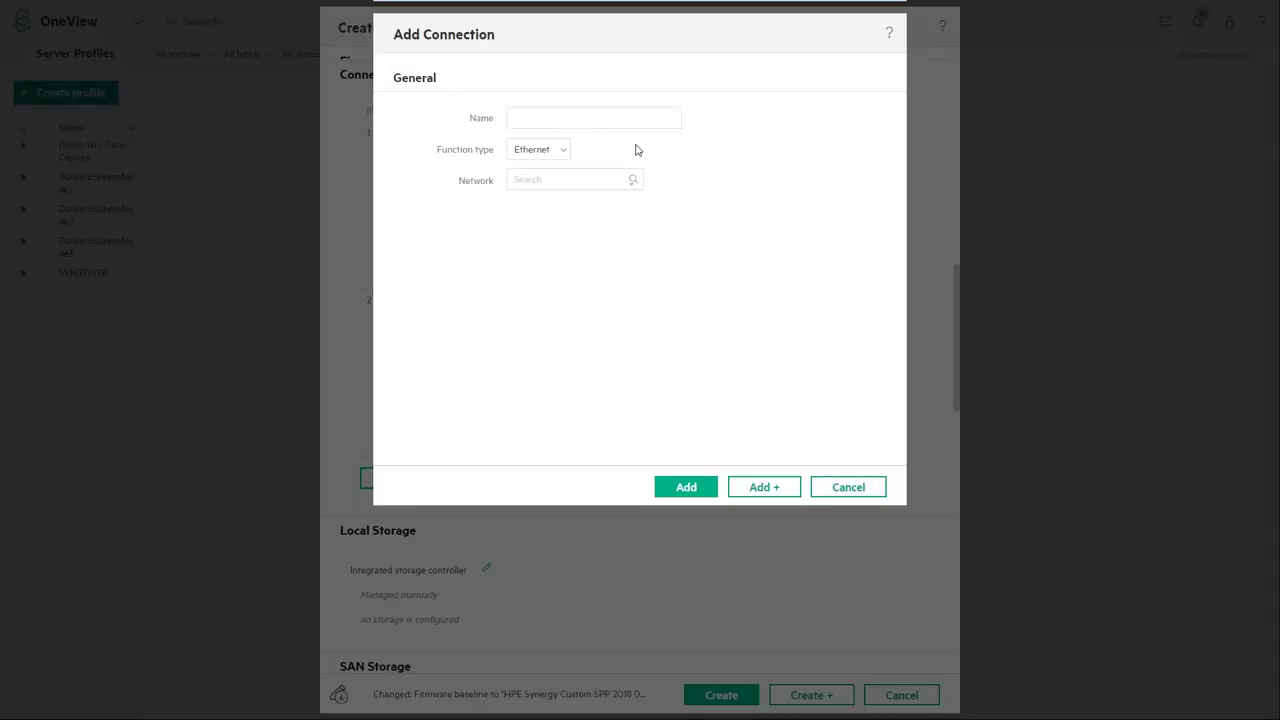
text(Management)
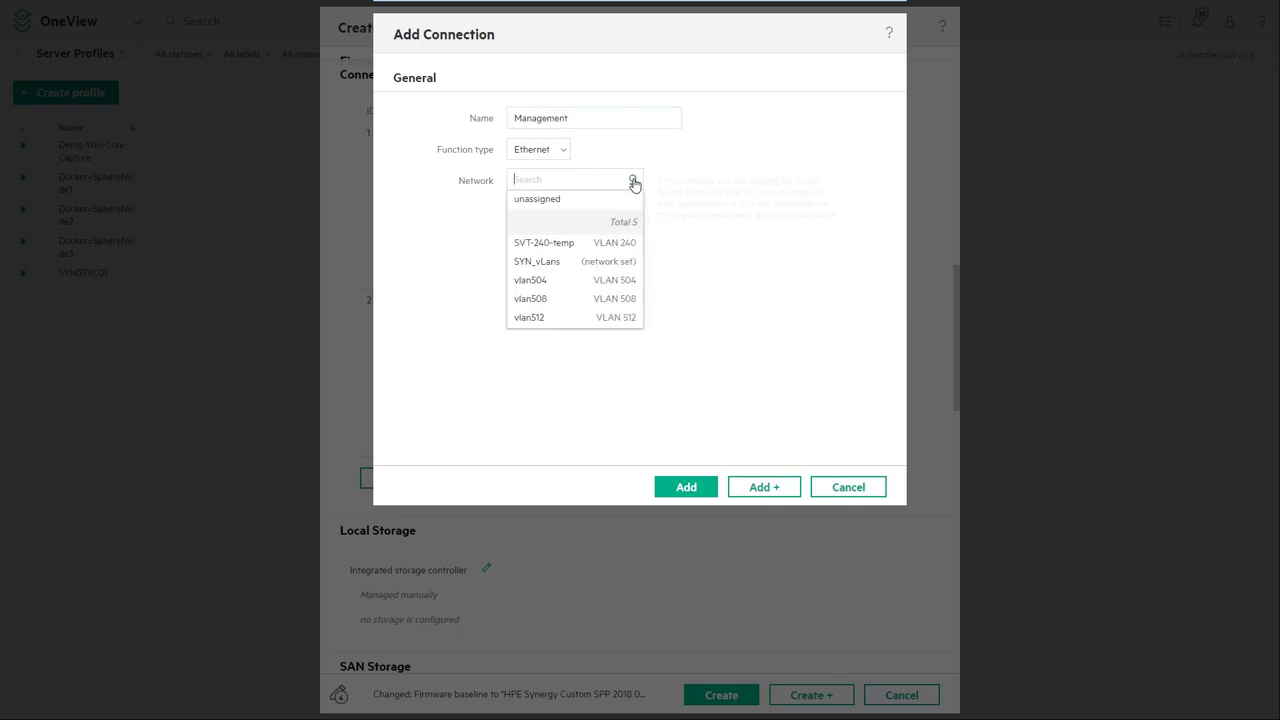
click(530, 280)
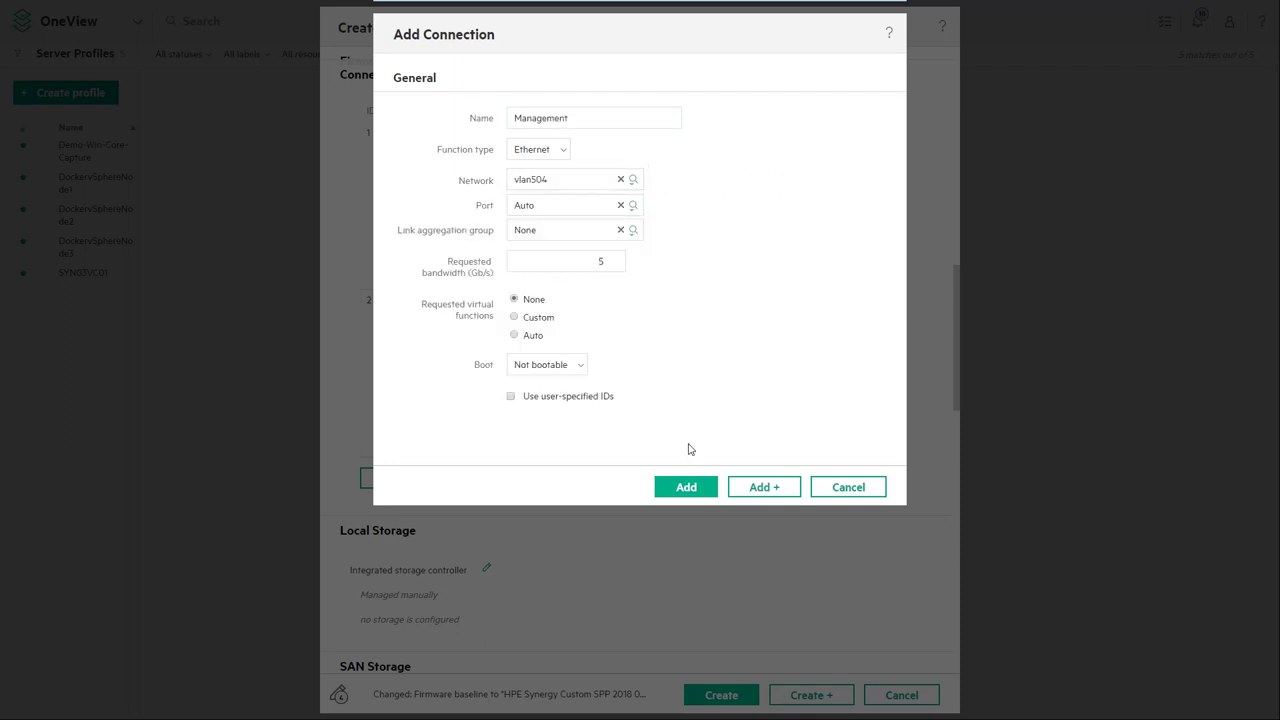
click(686, 488)
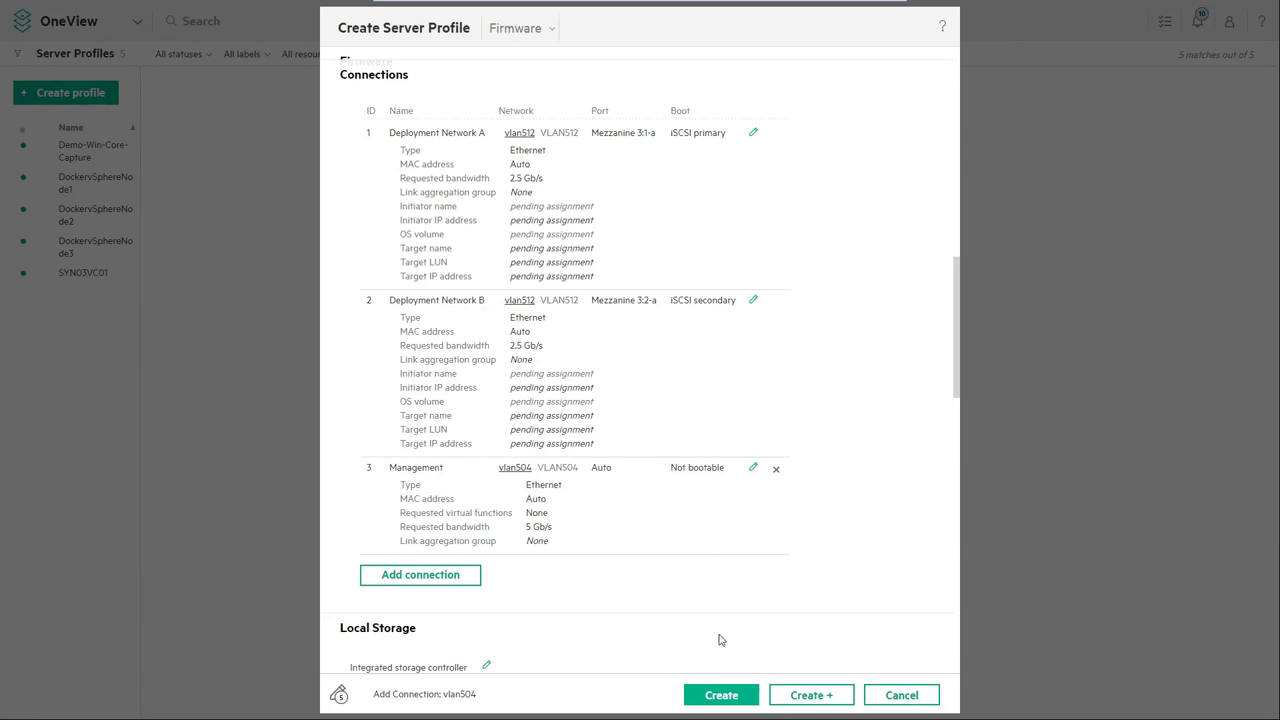
- Submit the Demo-Win-Core-Customize server profile for creation
click(720, 696)
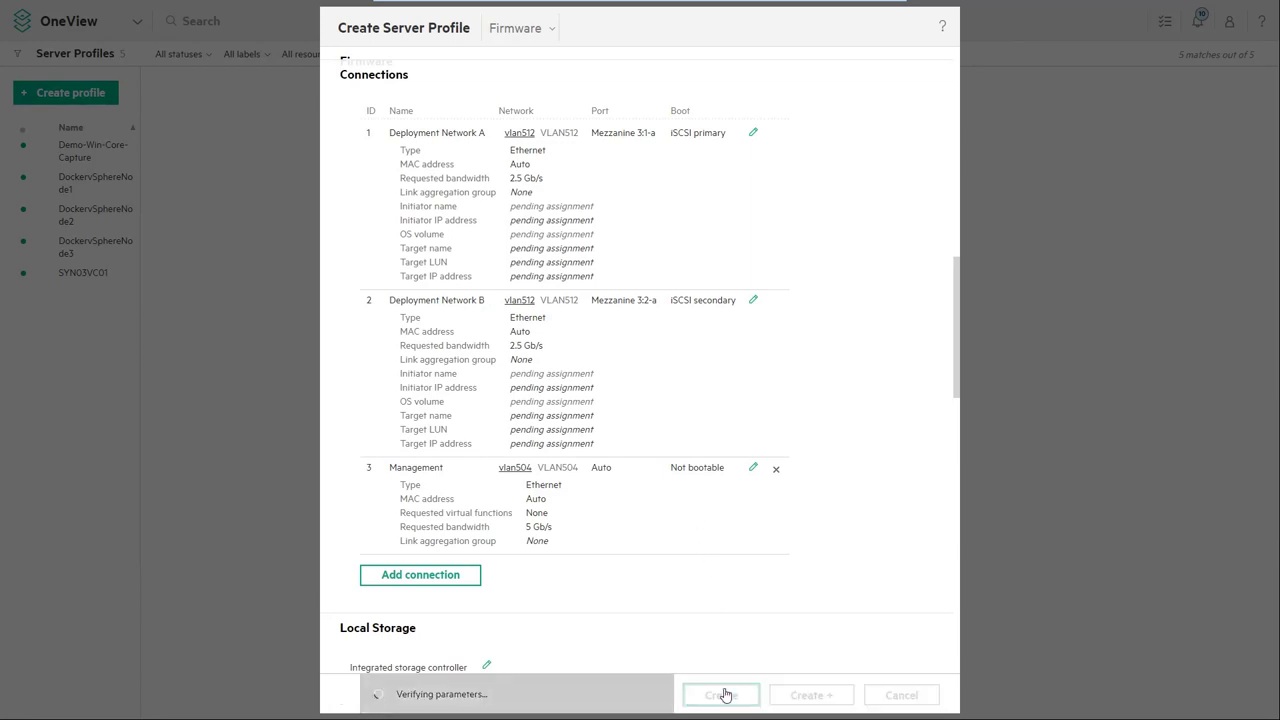
click(720, 694)
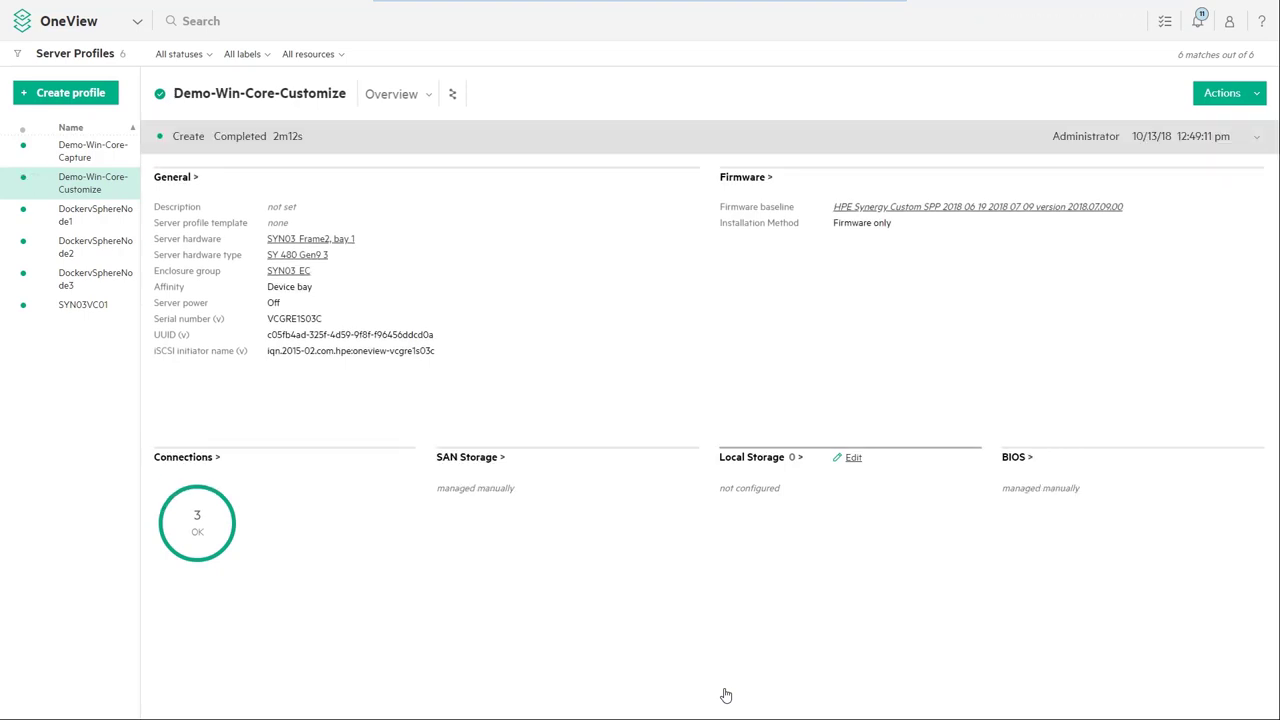
- Power on the Demo-Win-Core-Customize profile's server from its Actions menu
click(1222, 92)
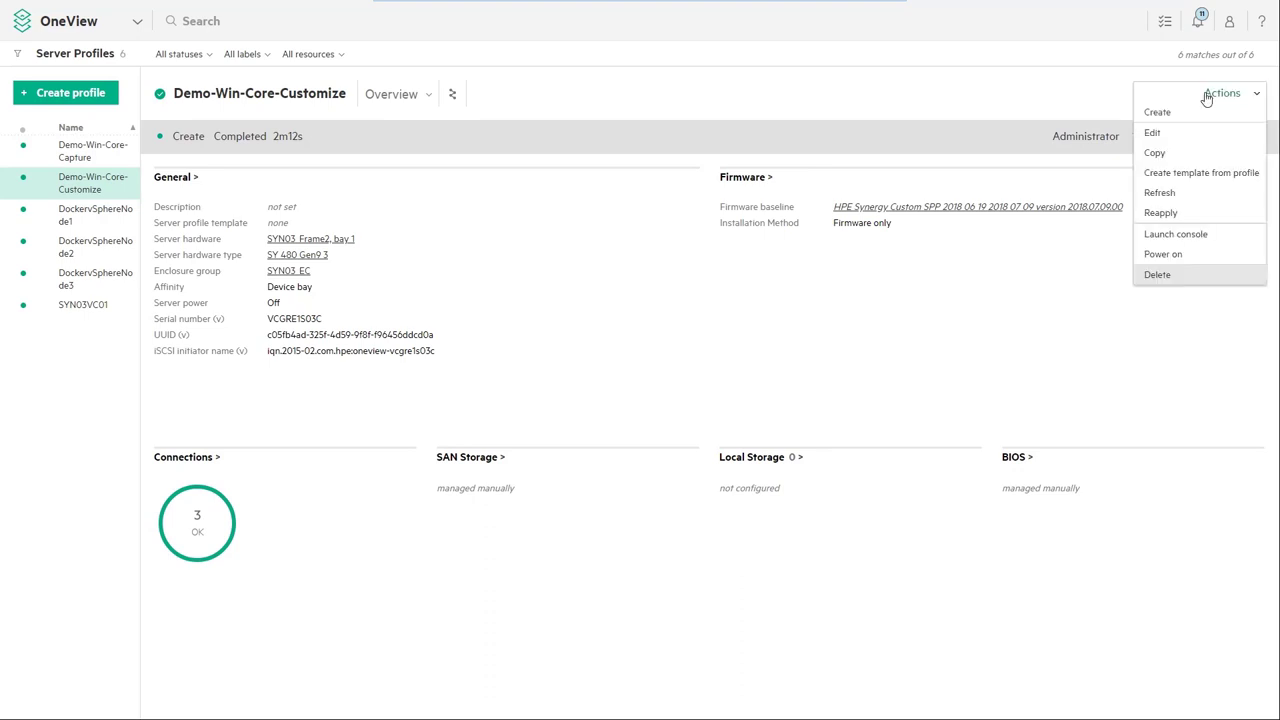
click(1162, 252)
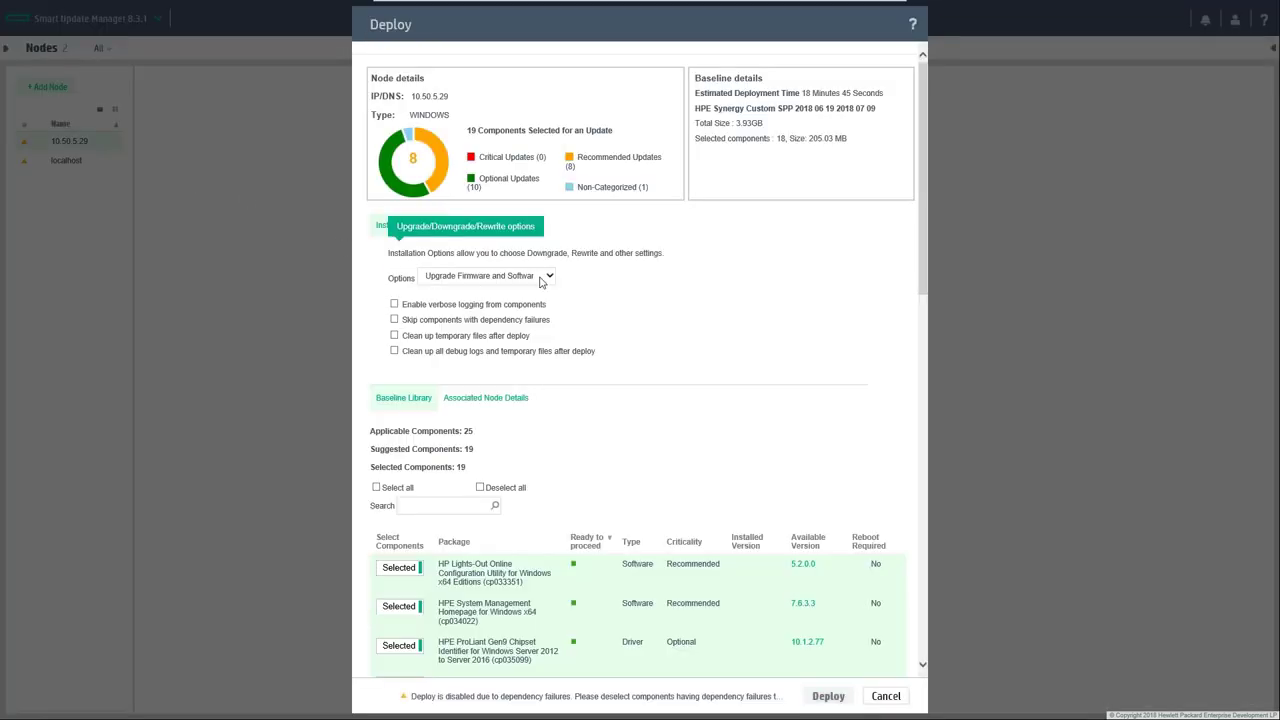
- Deploy the 19 selected components to node 10.50.5.29 with the Upgrade Software option
click(548, 276)
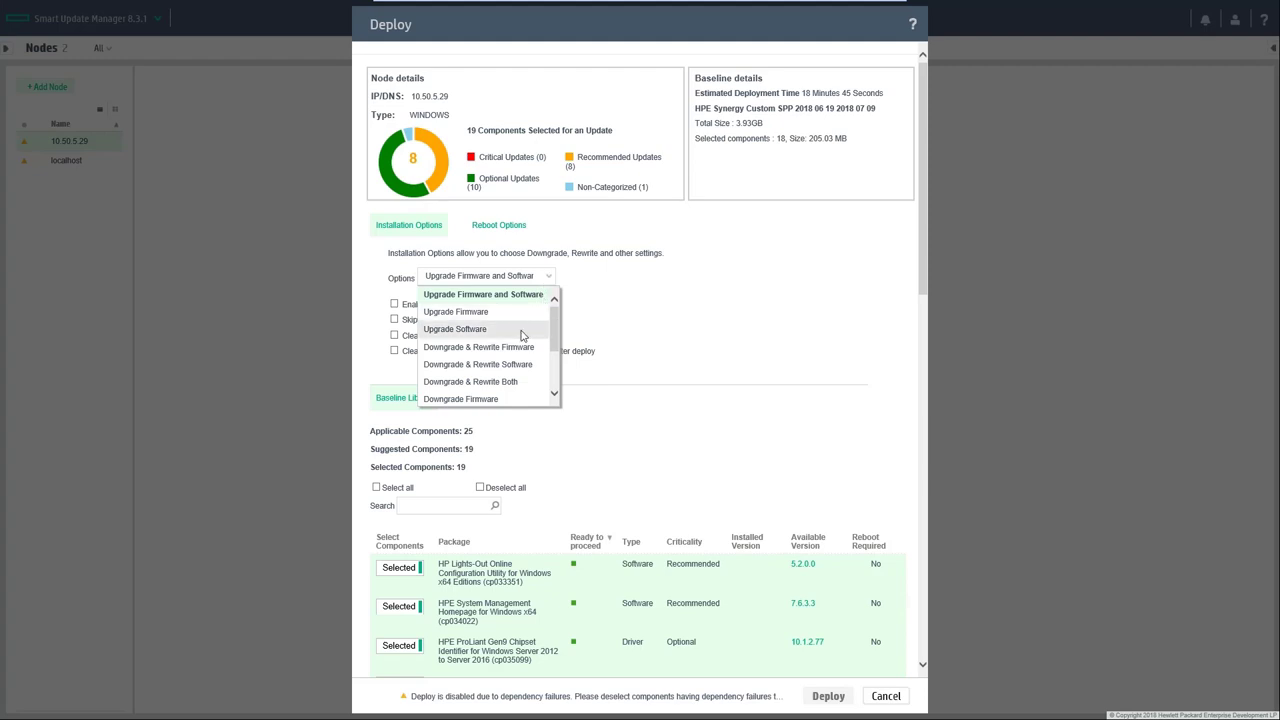
click(456, 328)
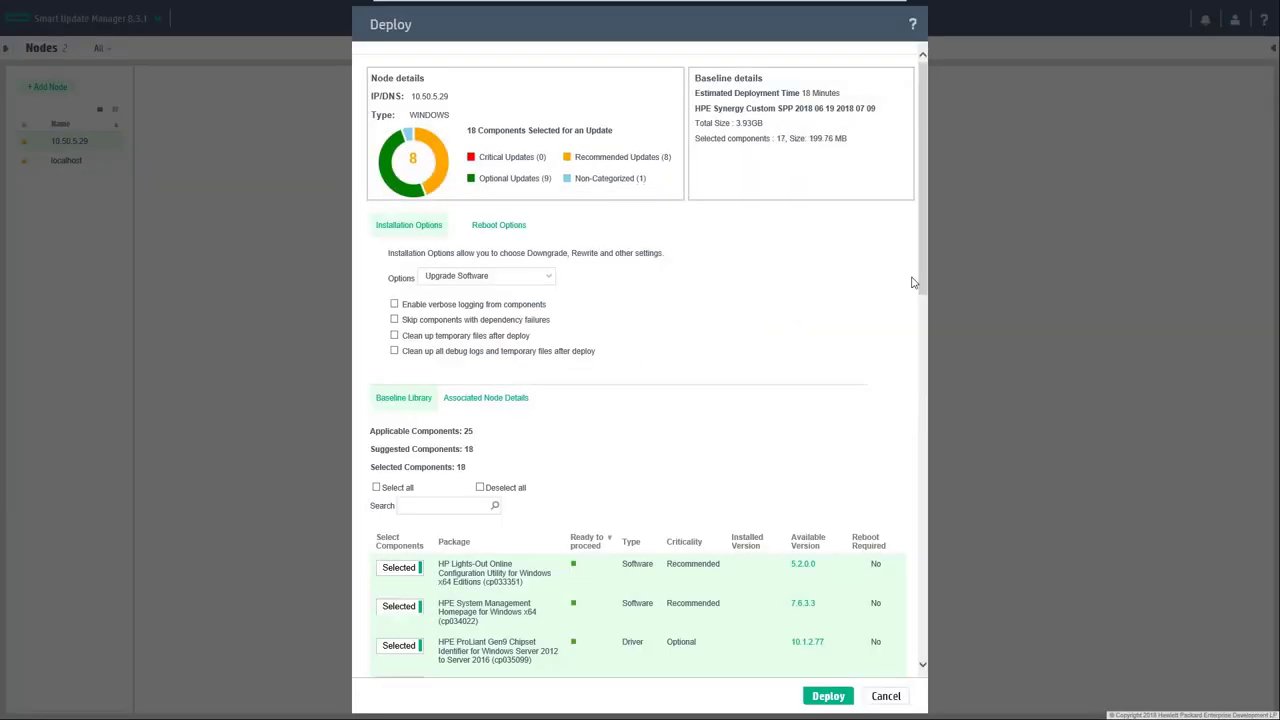
scroll(down, 3)
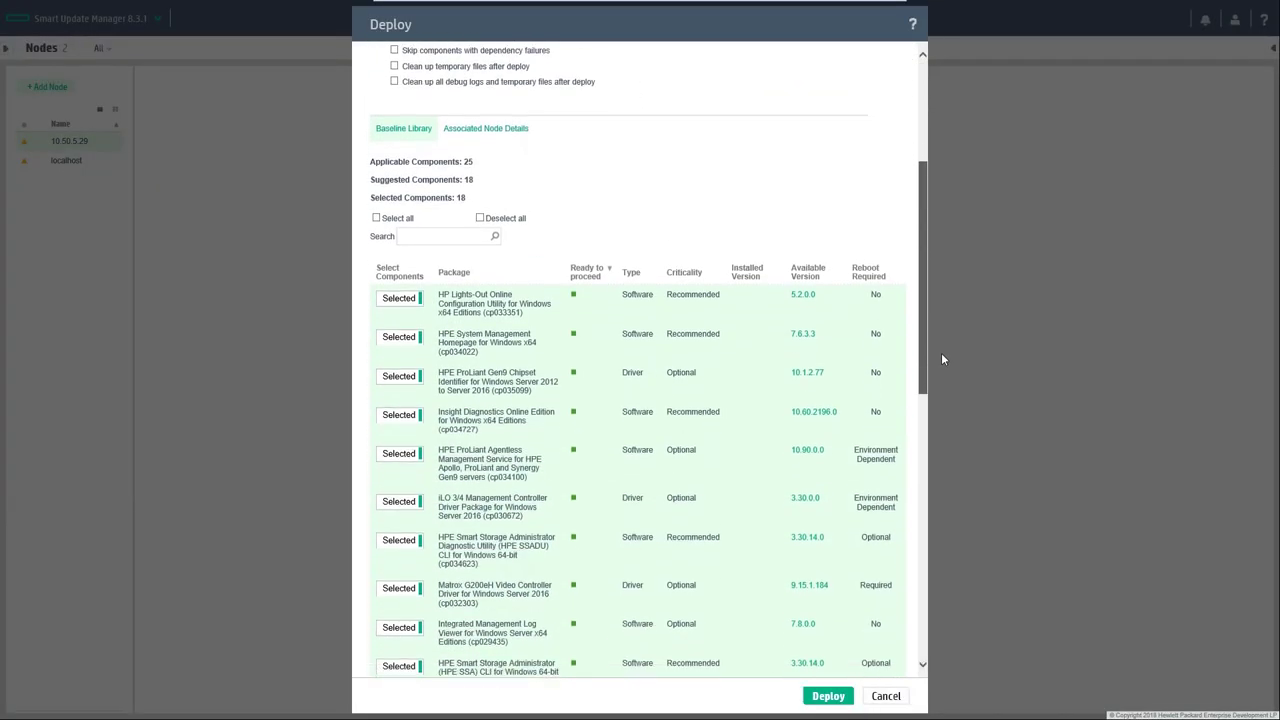
scroll(down, 3)
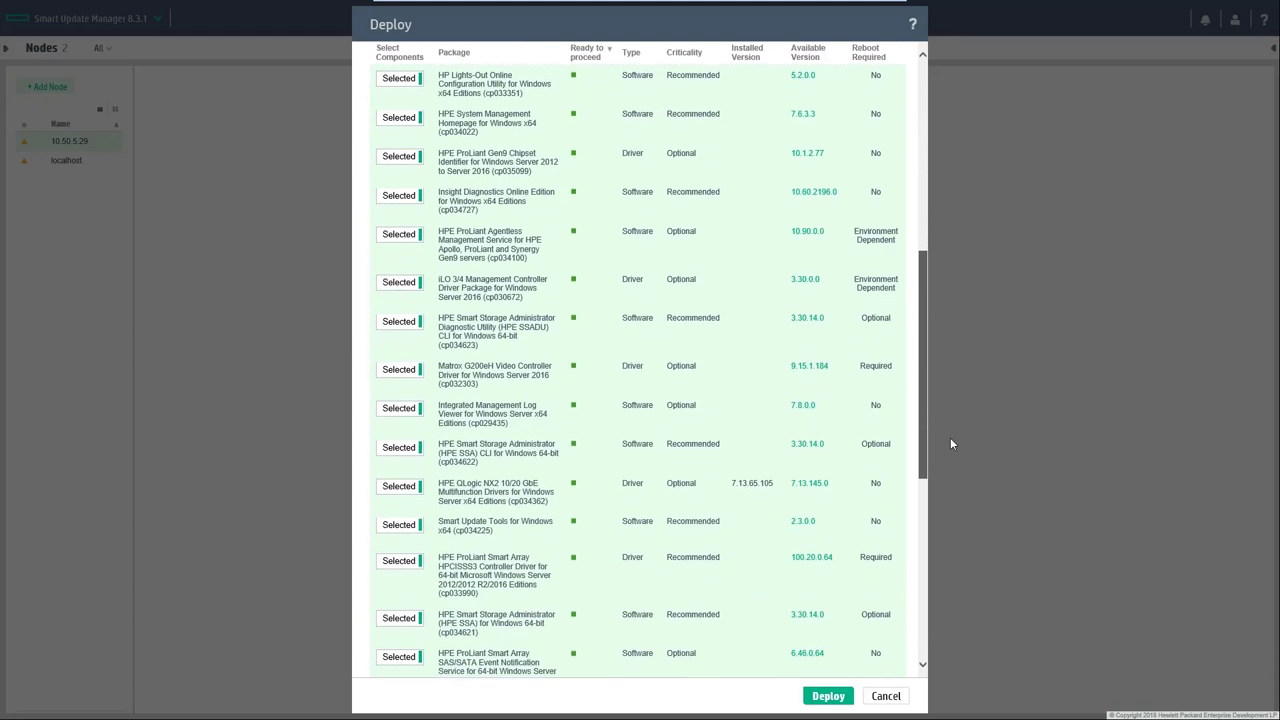
scroll(down, 3)
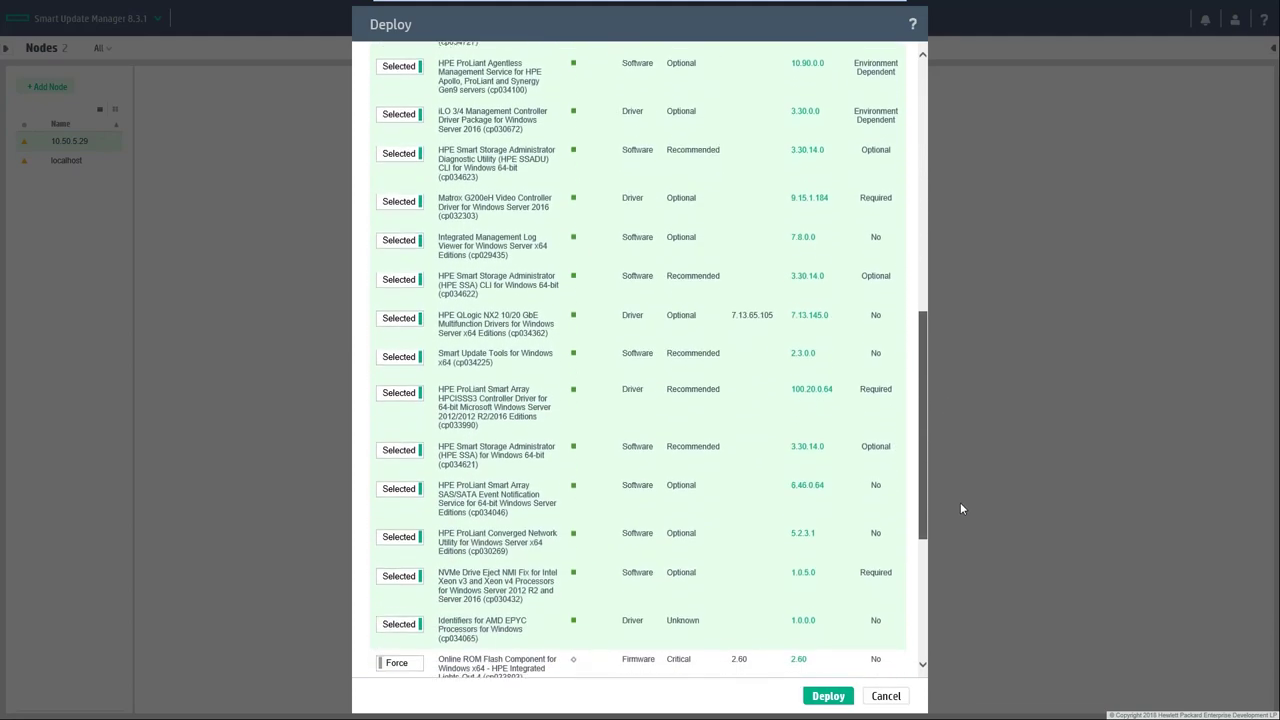
click(828, 696)
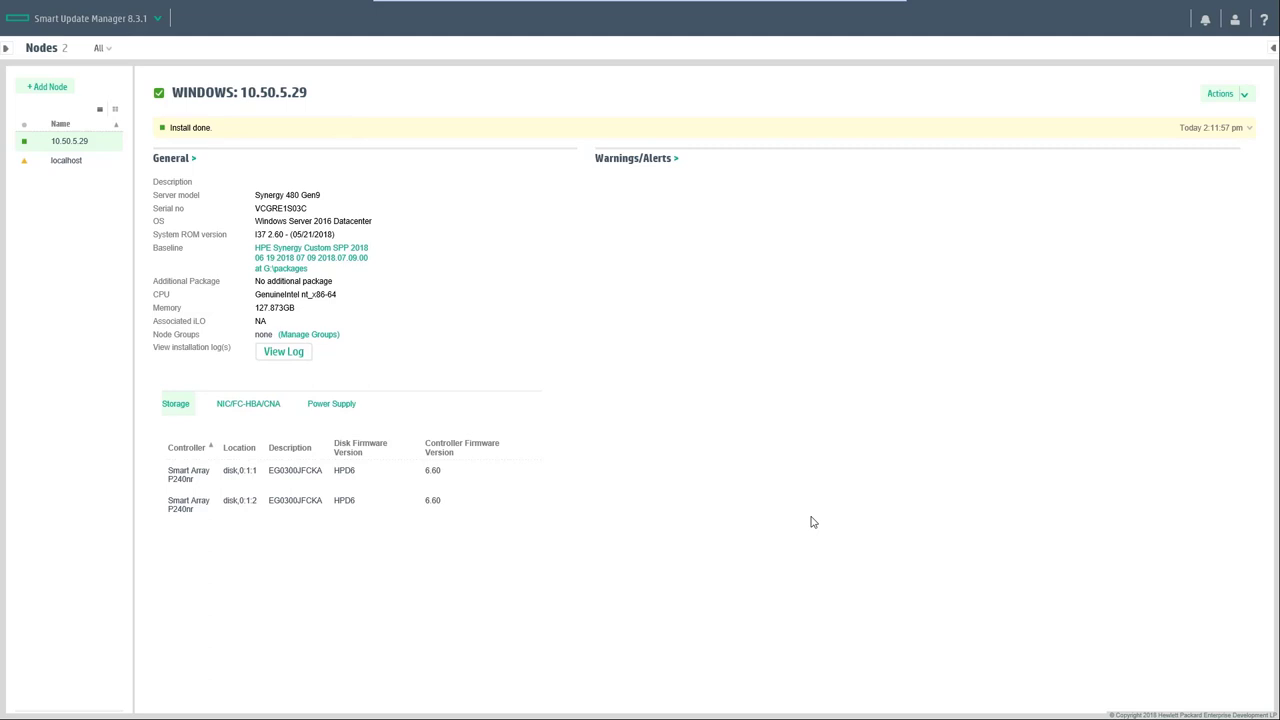
- Check that node 10.50.5.29 reports install done
click(284, 352)
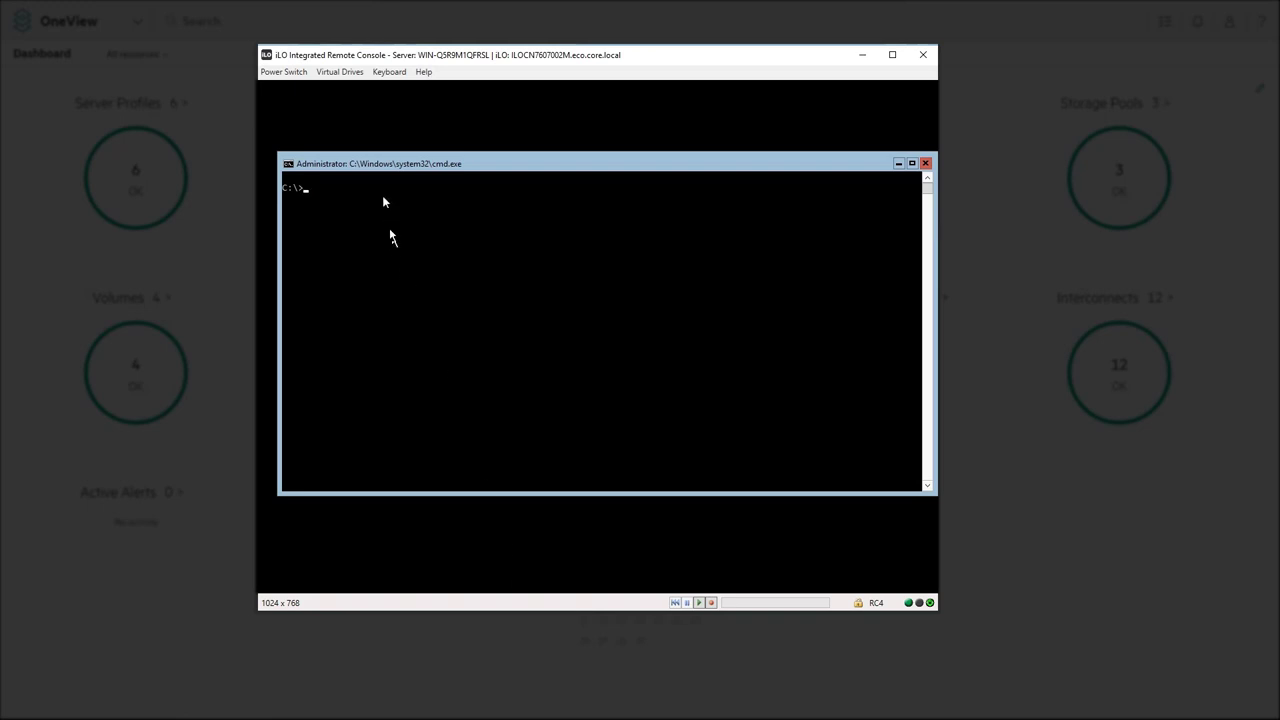
- Launch PowerShell as Administrator via runas, cd to \prep and run PrepareForImageStreamerOSVolumeCapture.ps1
text(runas /user:Administrator powershell)
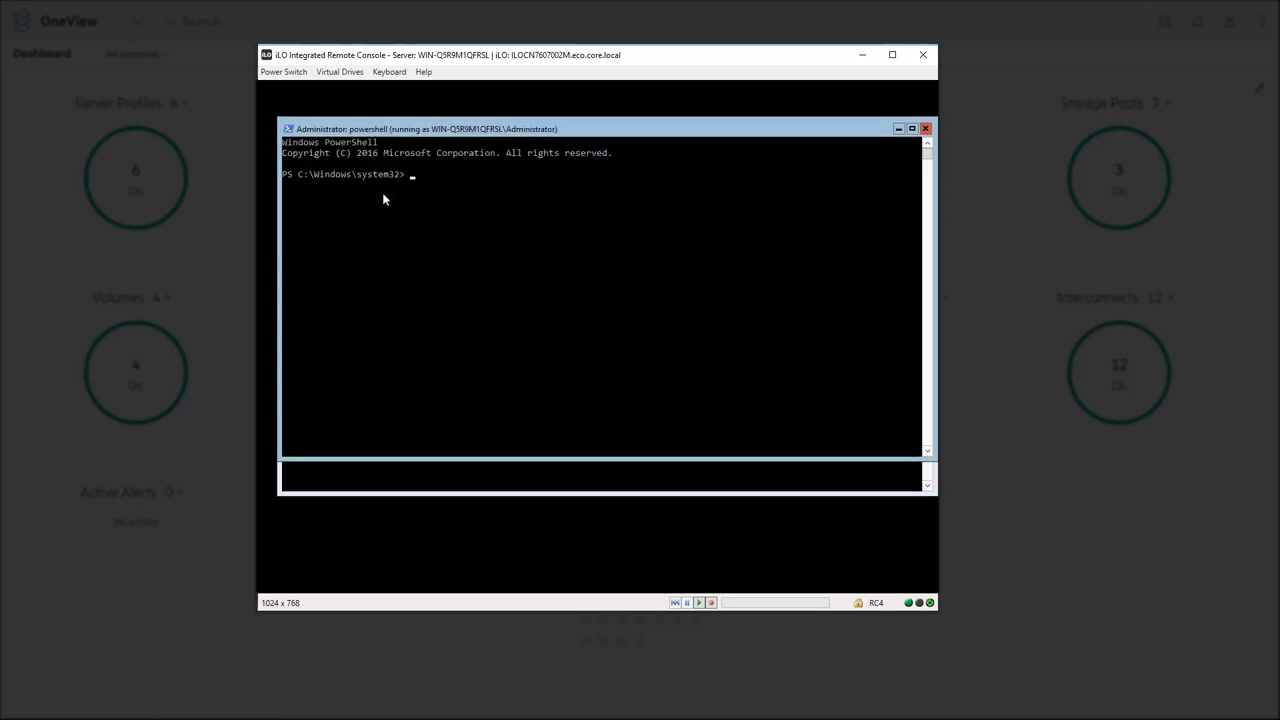
text(cd \prep)
text(dir)
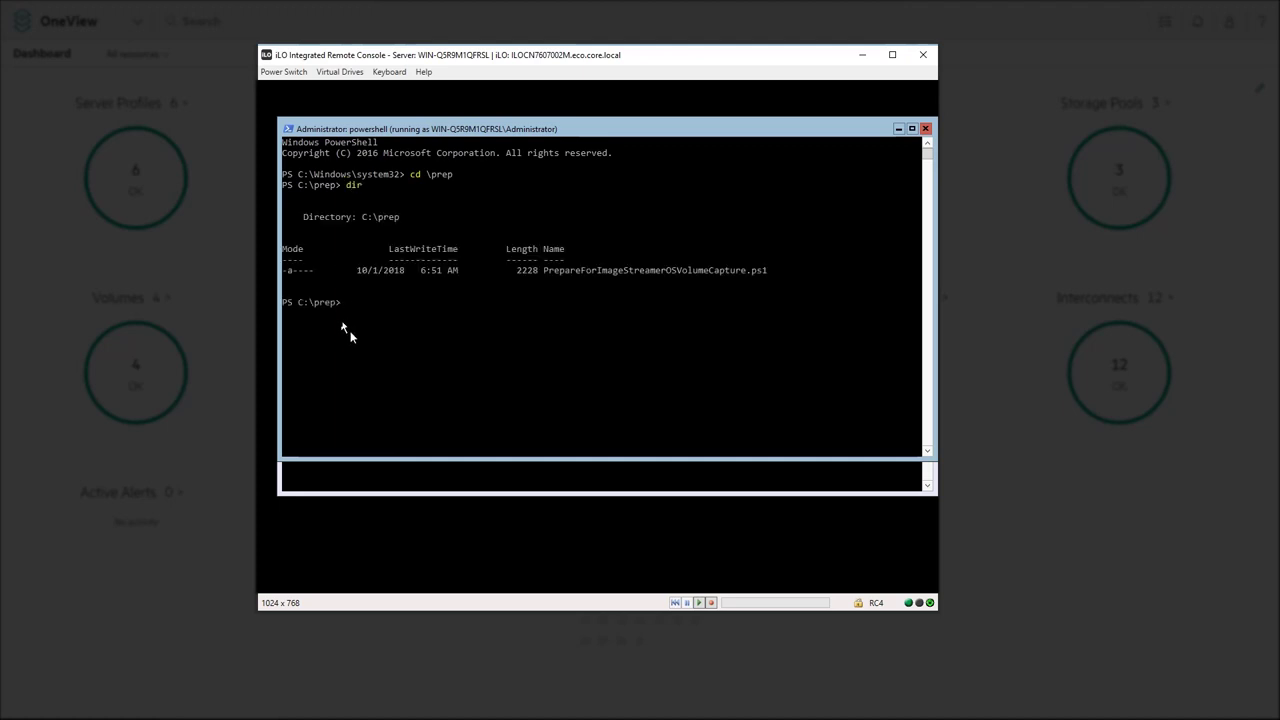
text(.\Pr)
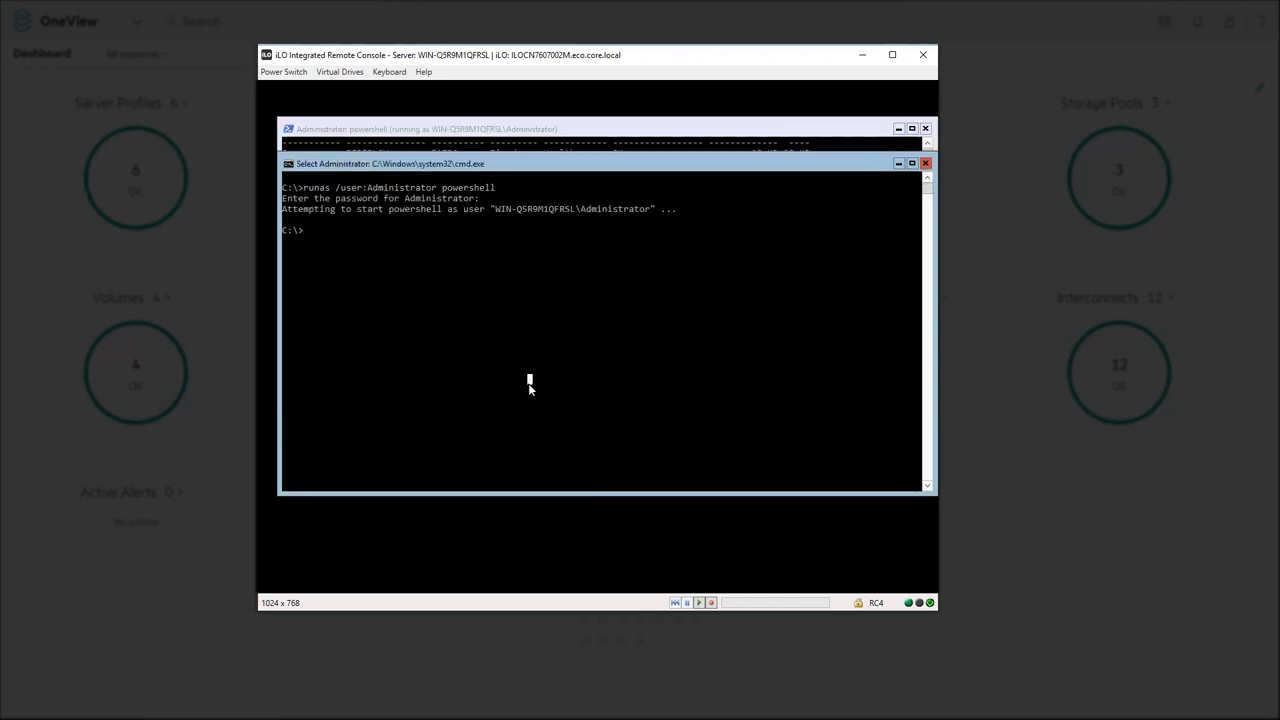
- Run shutdown /s on the Windows server and dismiss the sign-out notice
text(shutdown /s)
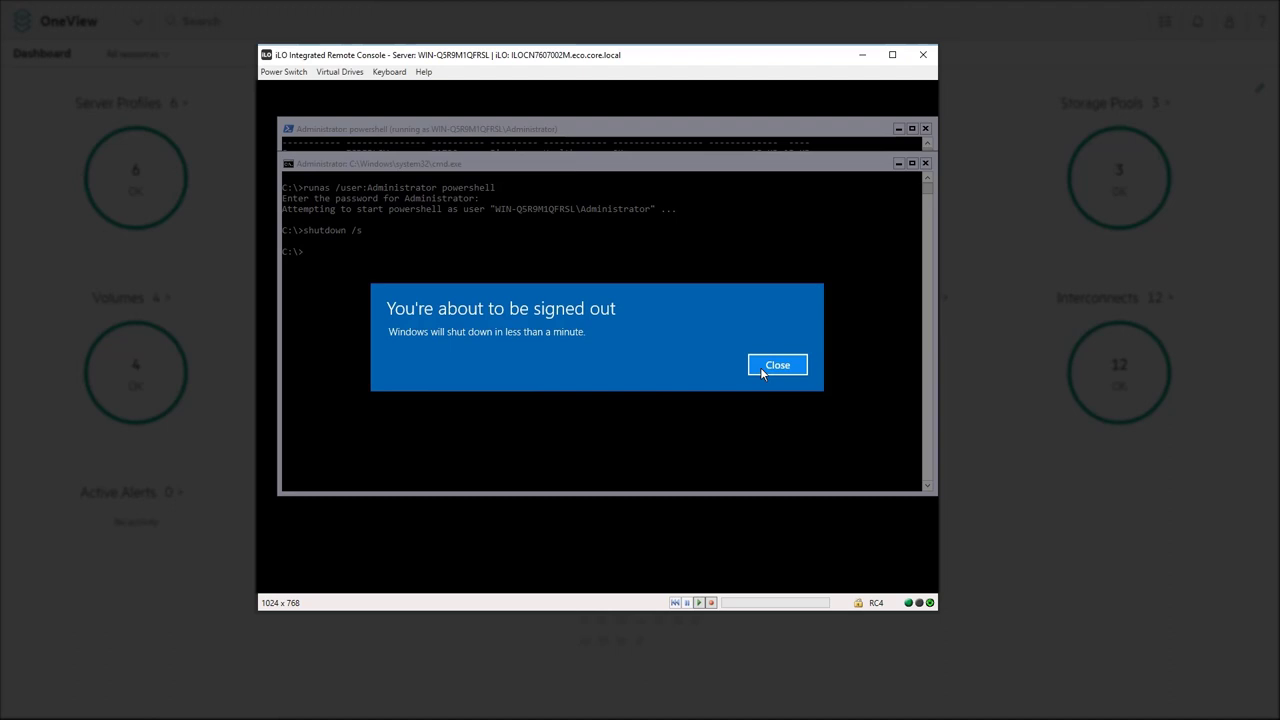
click(776, 364)
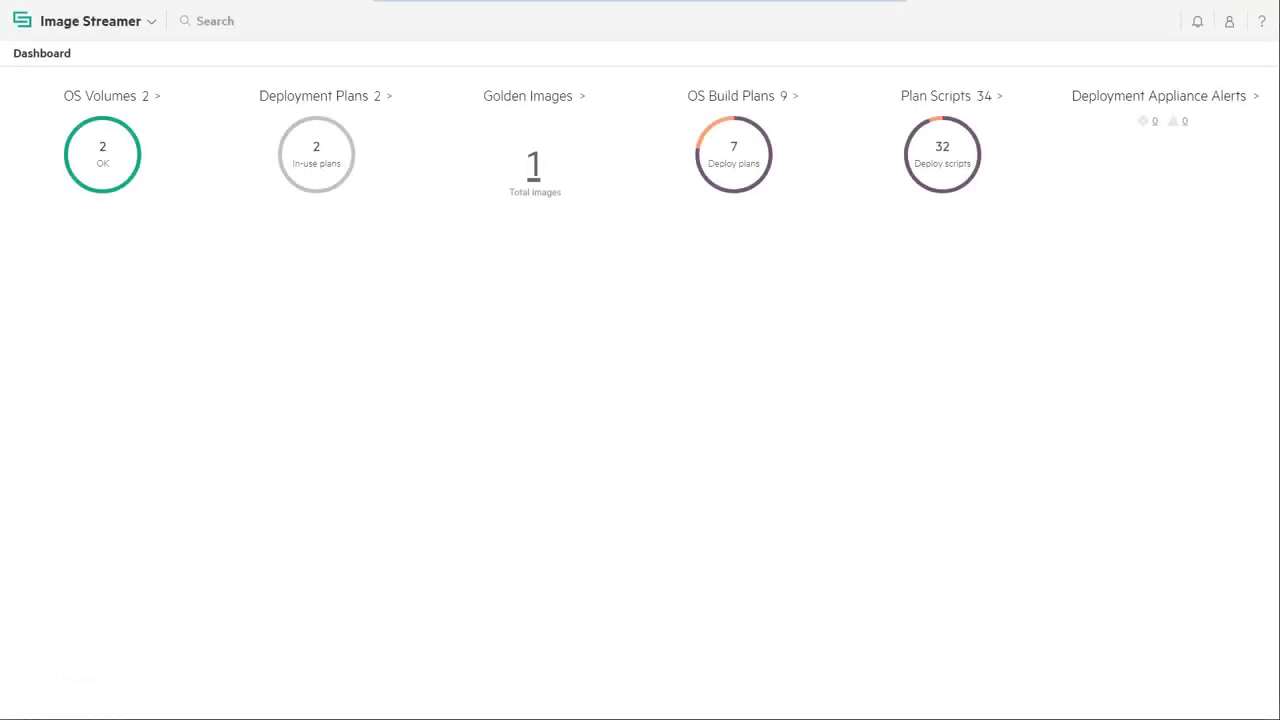
mouse_move(82, 232)
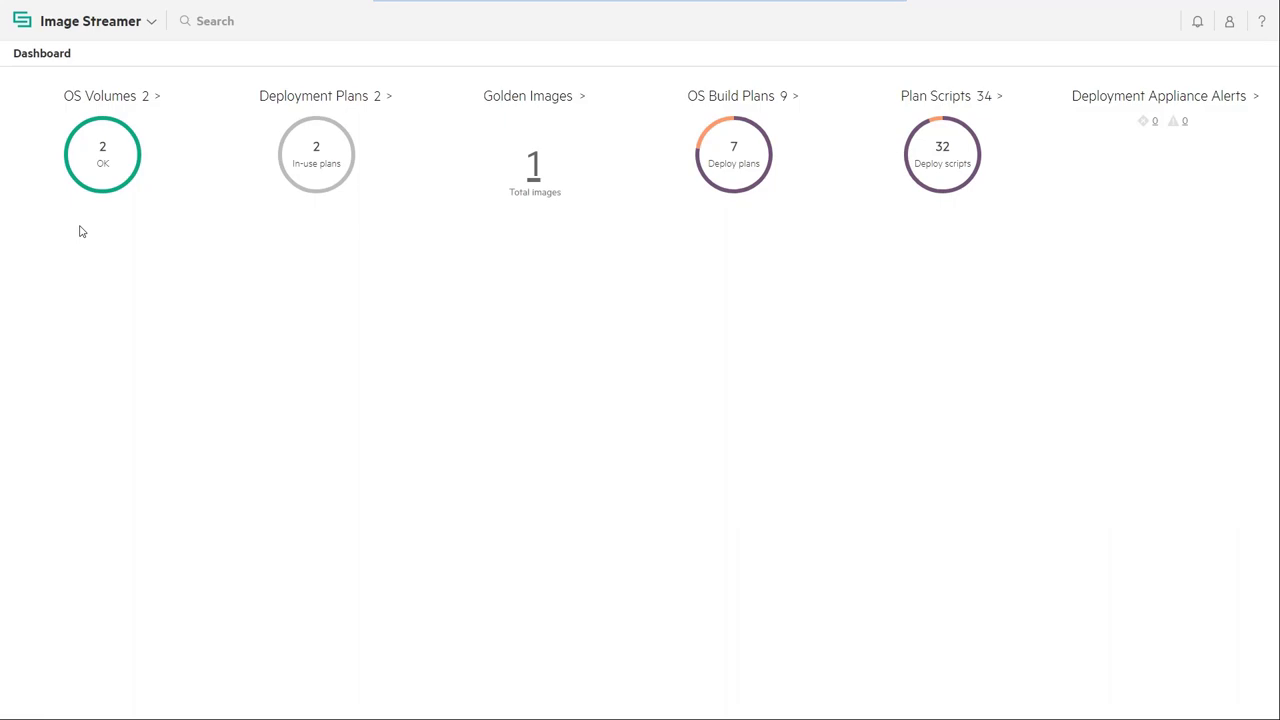
mouse_move(84, 196)
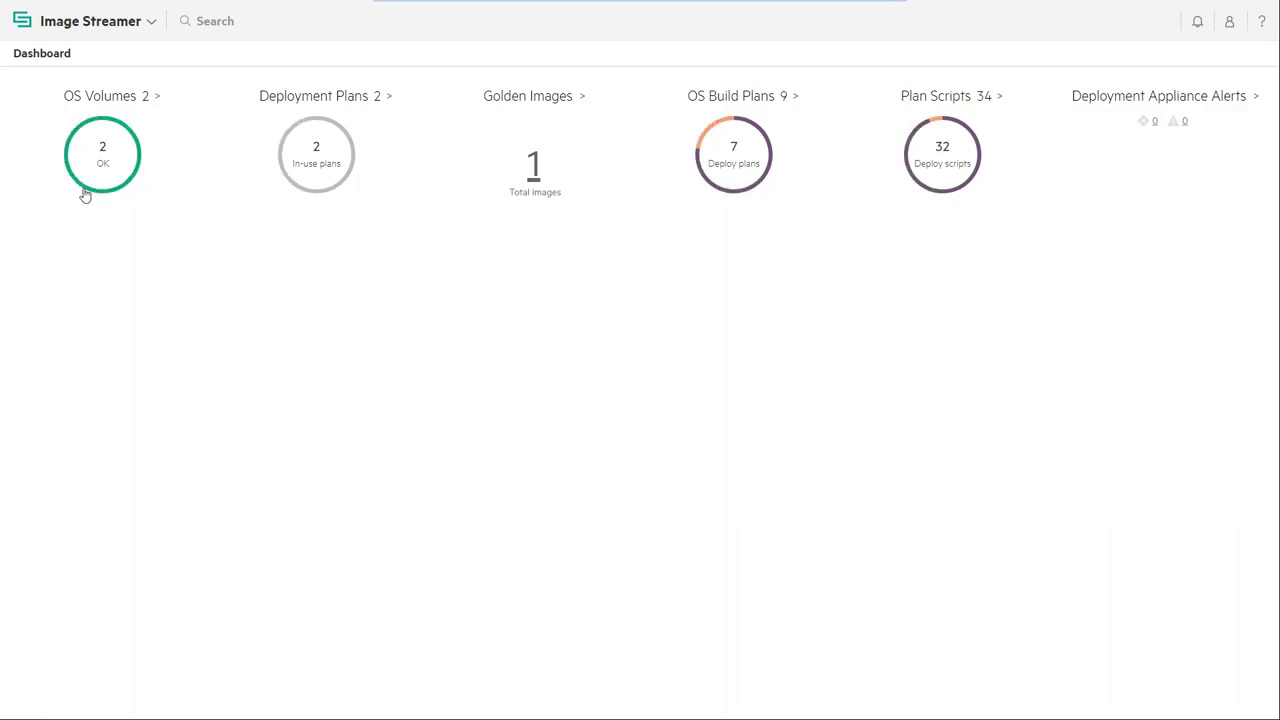
- View OSVolume-86, the OS volume linked to server profile Demo-Win-Core-Customize
click(102, 156)
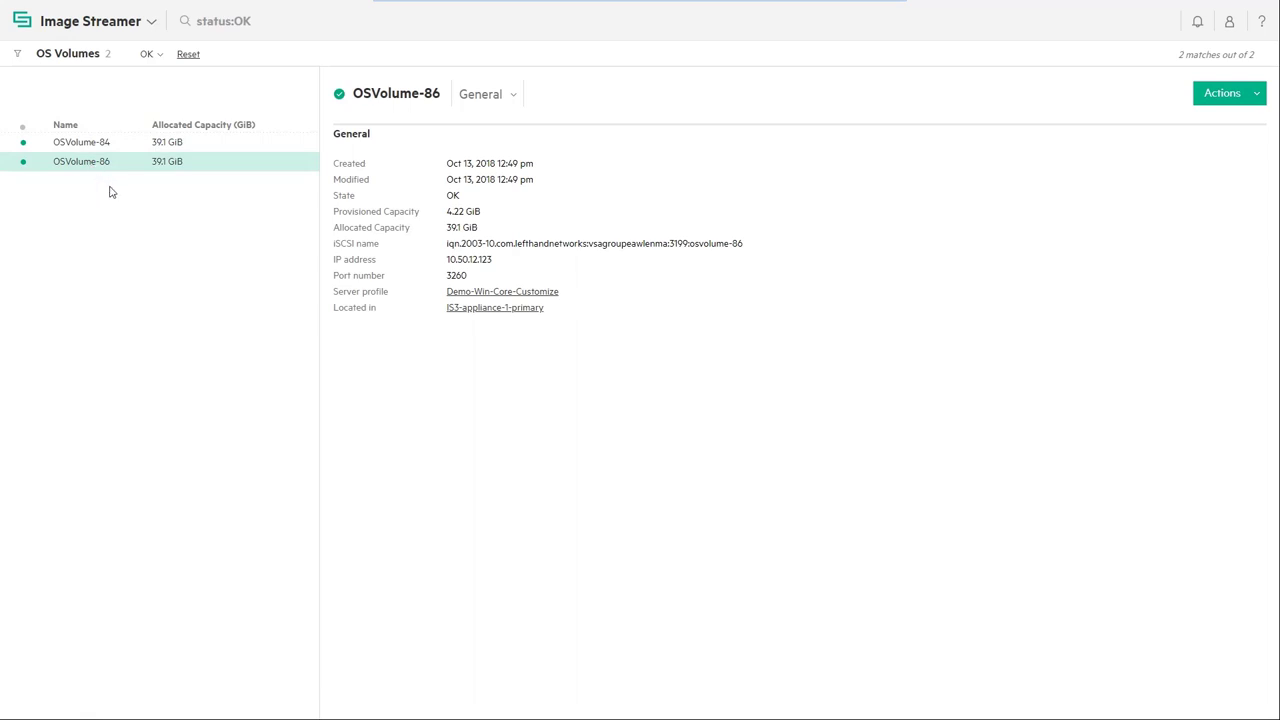
mouse_move(586, 296)
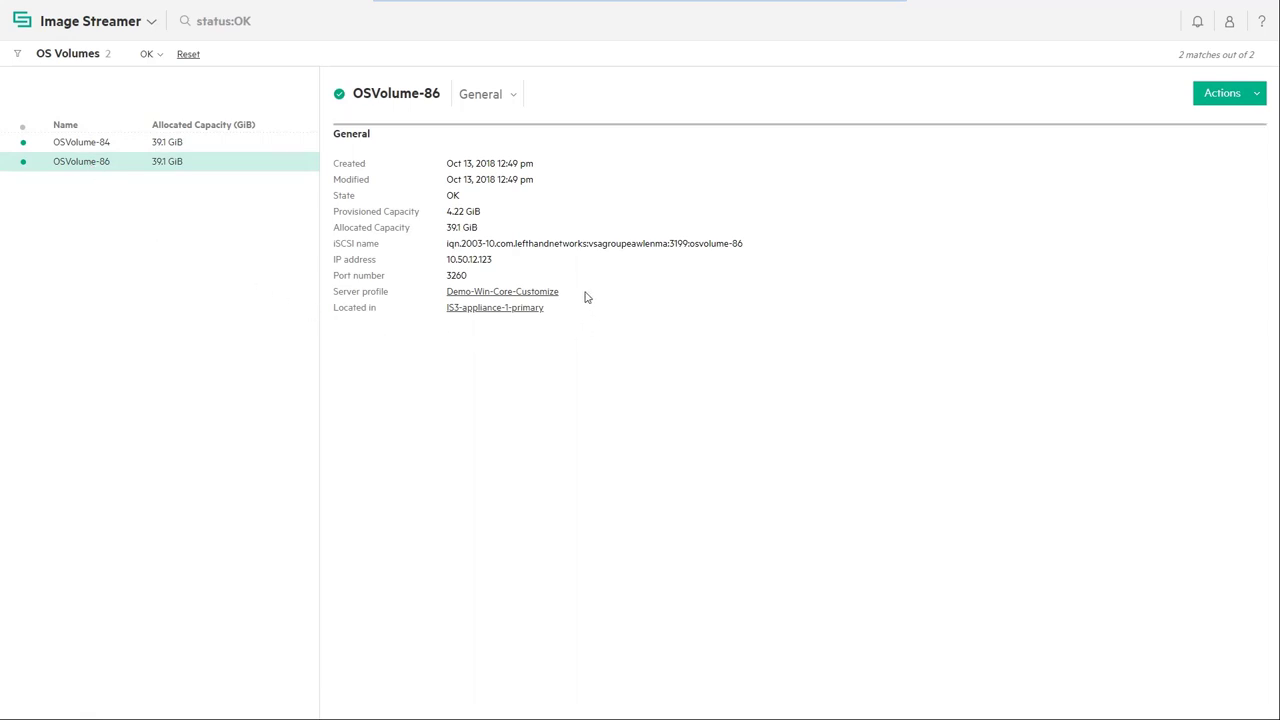
mouse_move(546, 276)
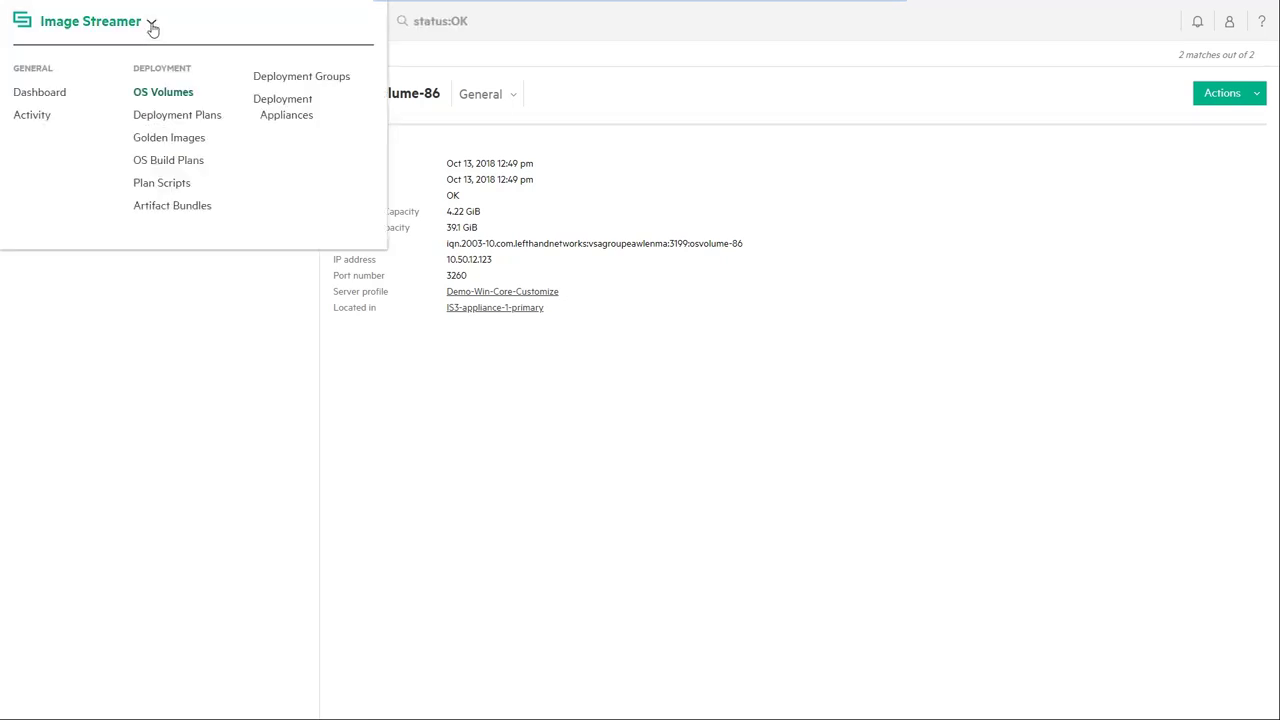
- Start a new golden image named Demo-Win-Core-Sysprep with a description mentioning HPE drivers
click(168, 136)
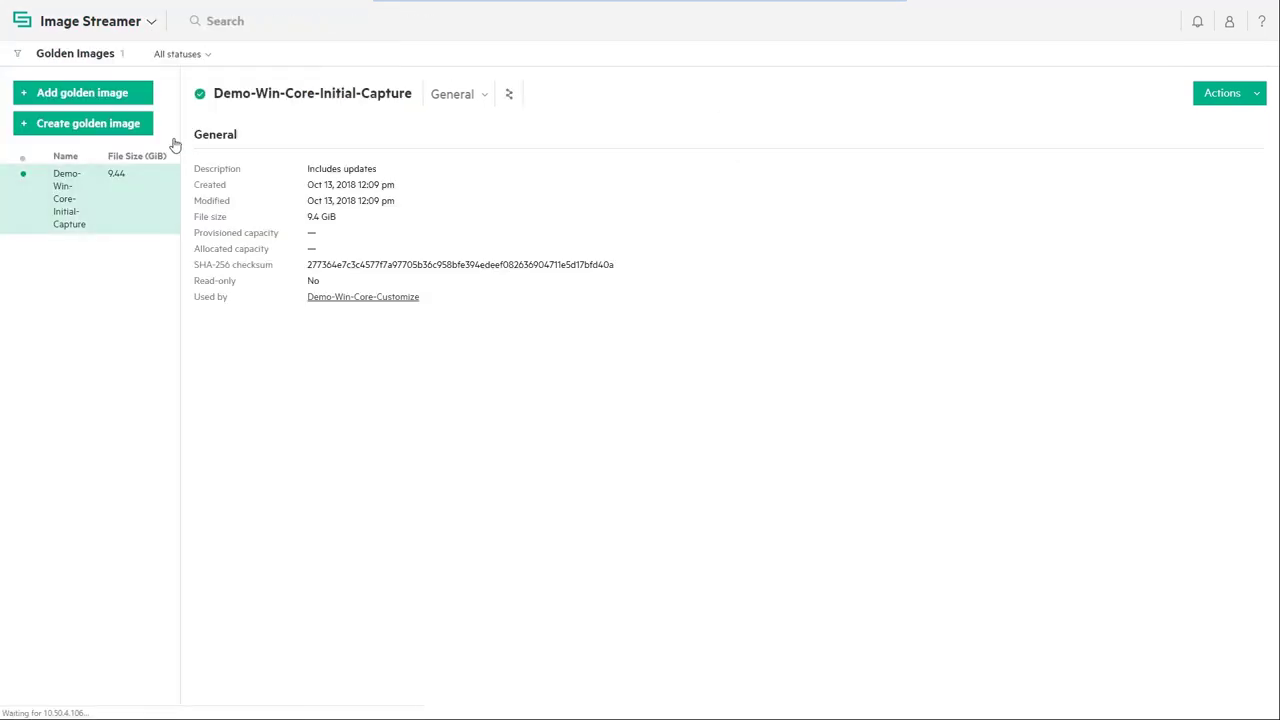
click(88, 124)
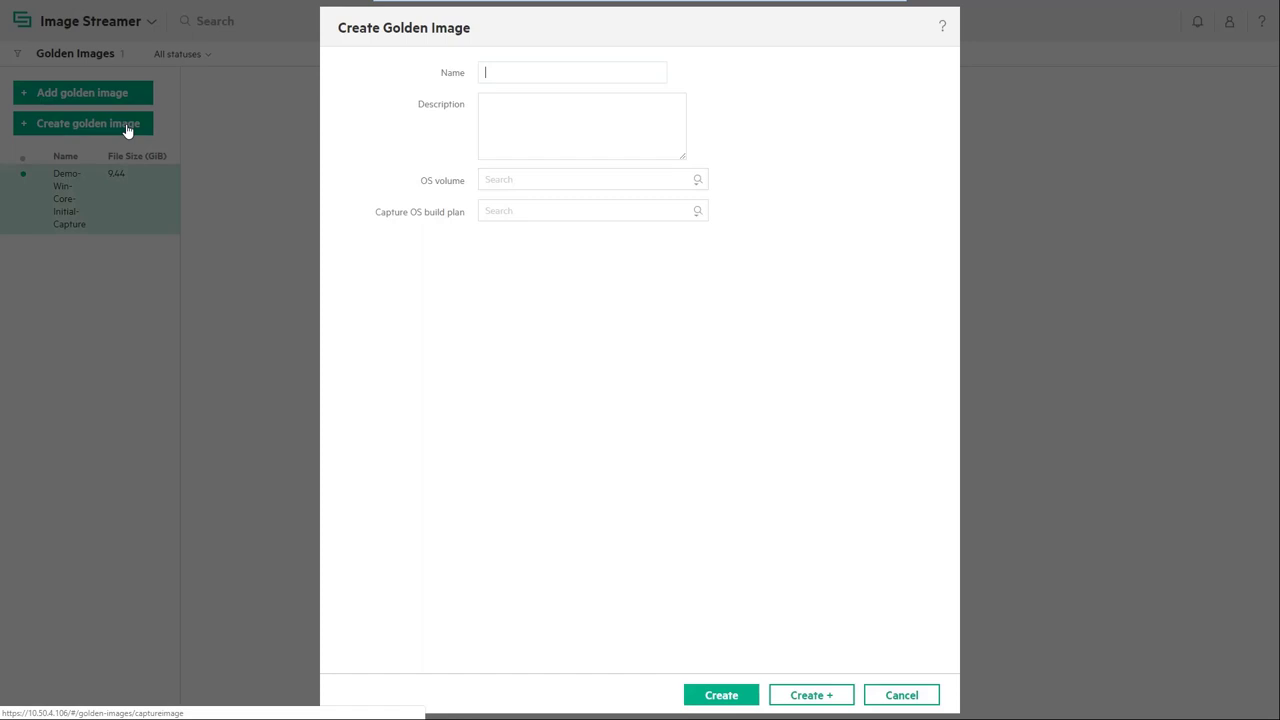
text(Demo-Win-Core-Sysprep)
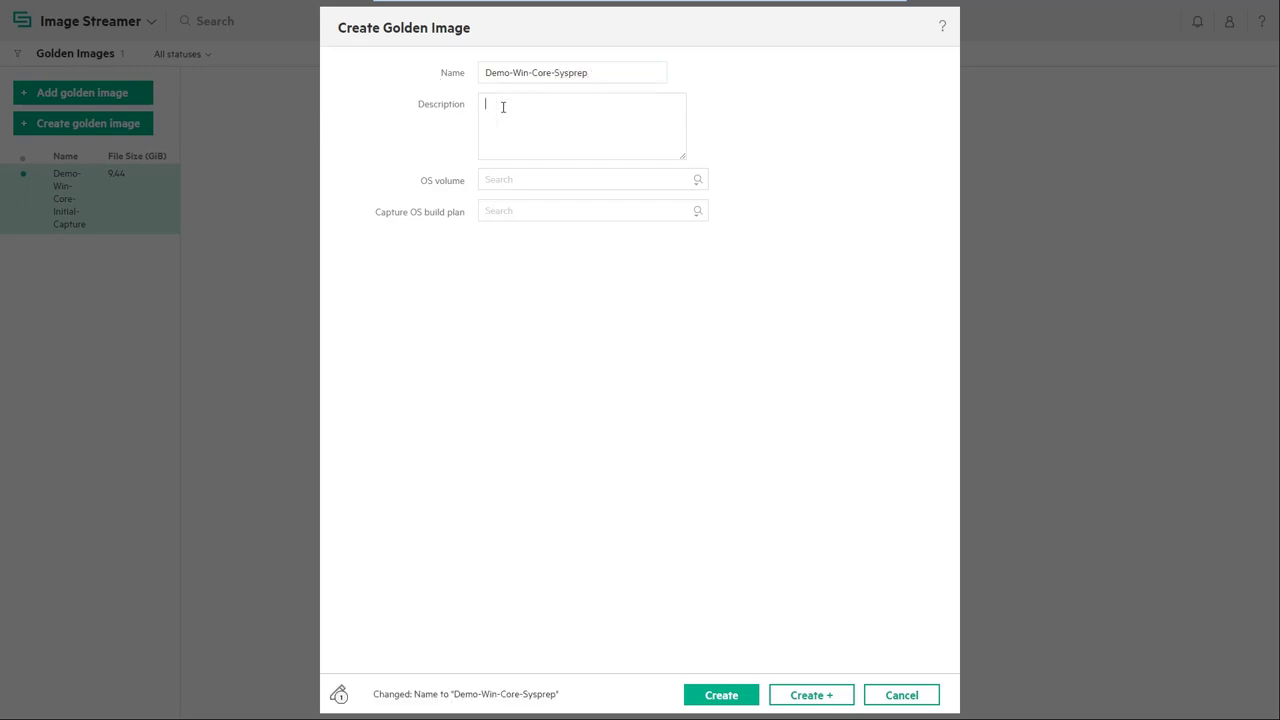
text(Complete image)
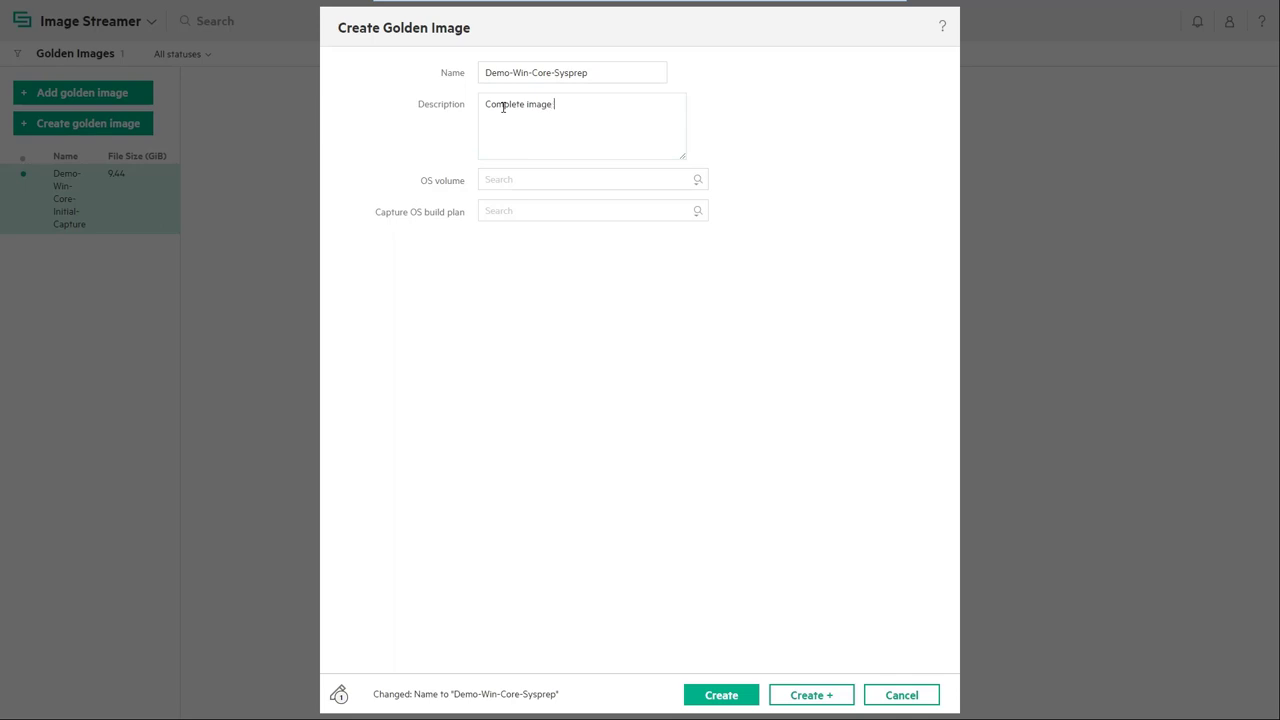
text(including HPE)
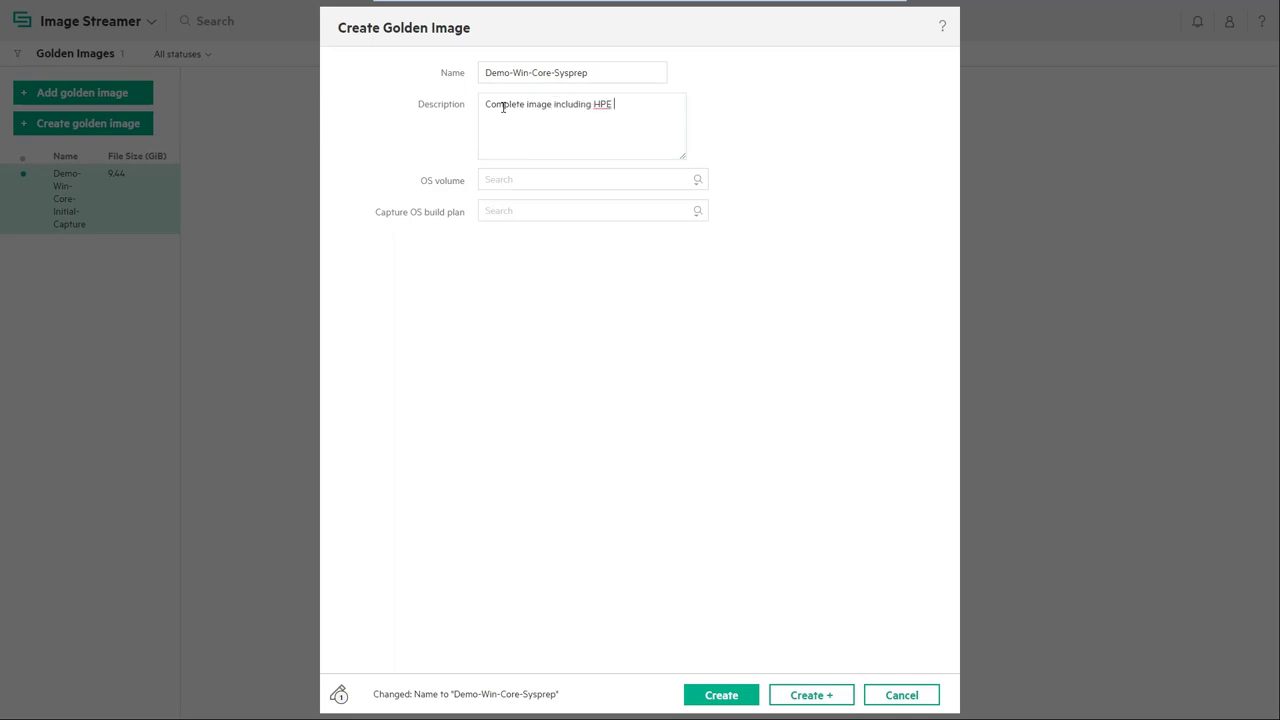
text(drivers & st)
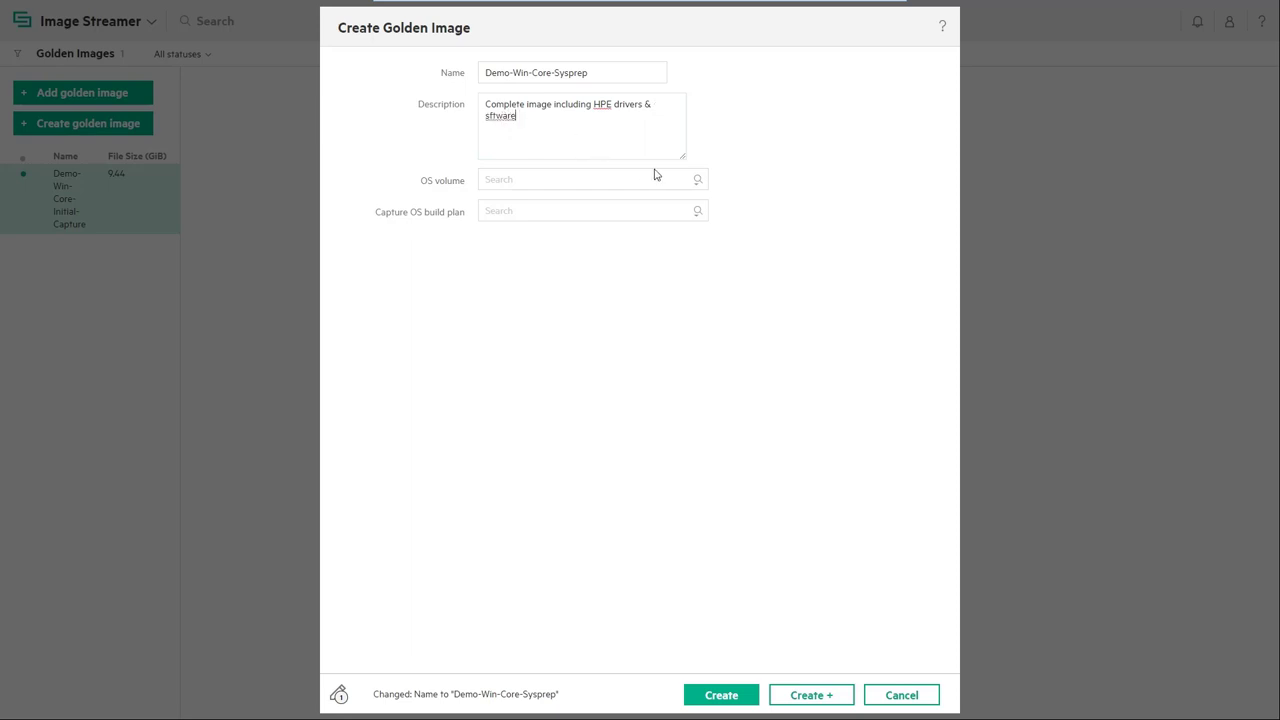
- Capture it from OSVolume-86 with the HPE - Windows - Capture - As-Is build plan and create it
click(580, 180)
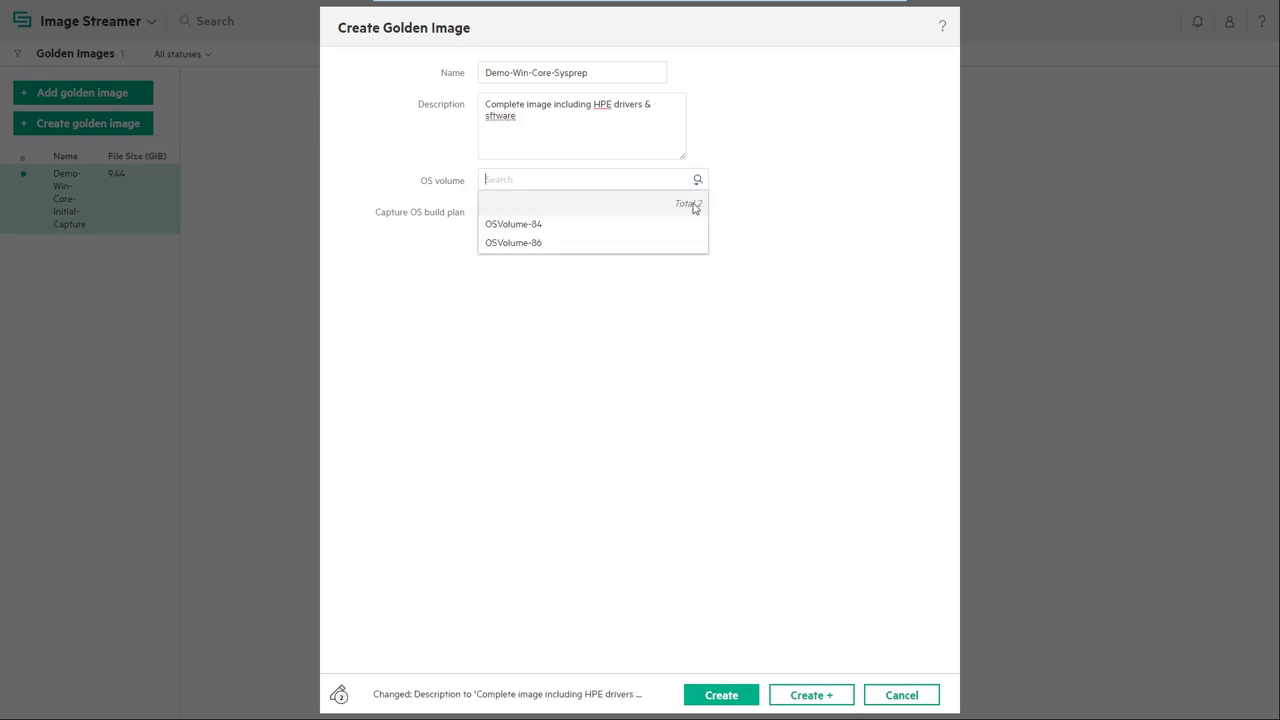
click(512, 242)
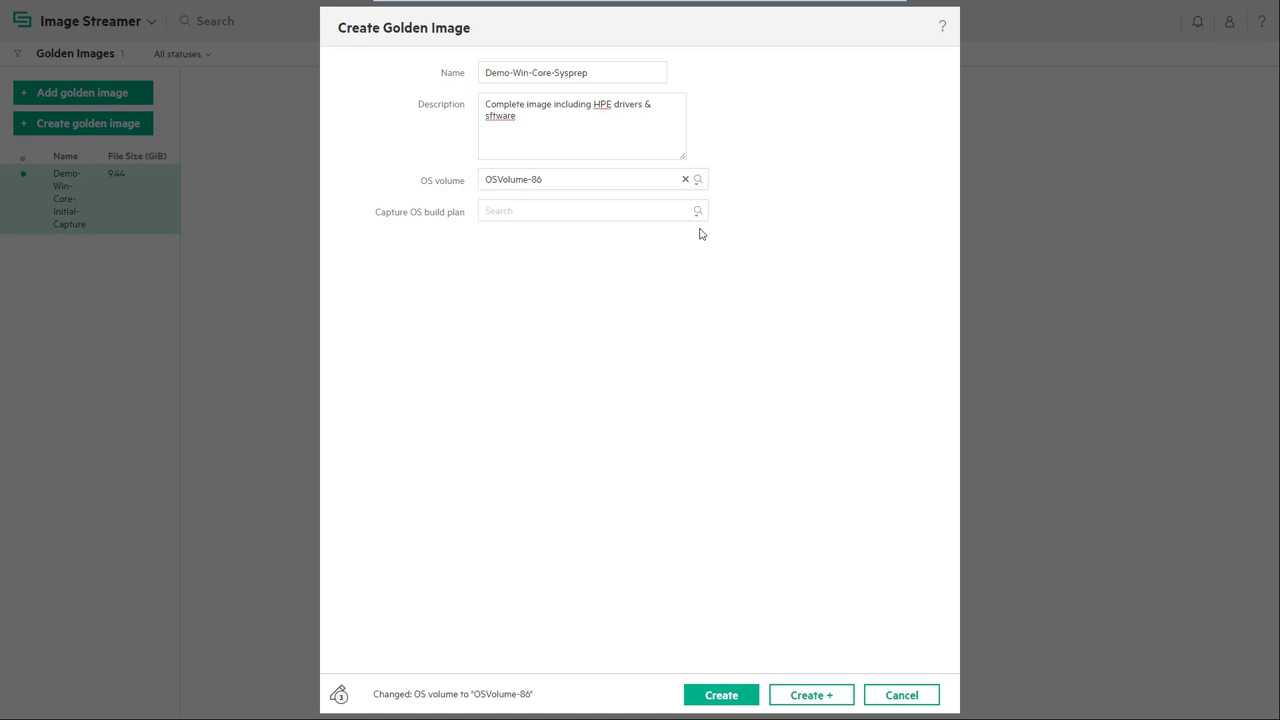
click(584, 210)
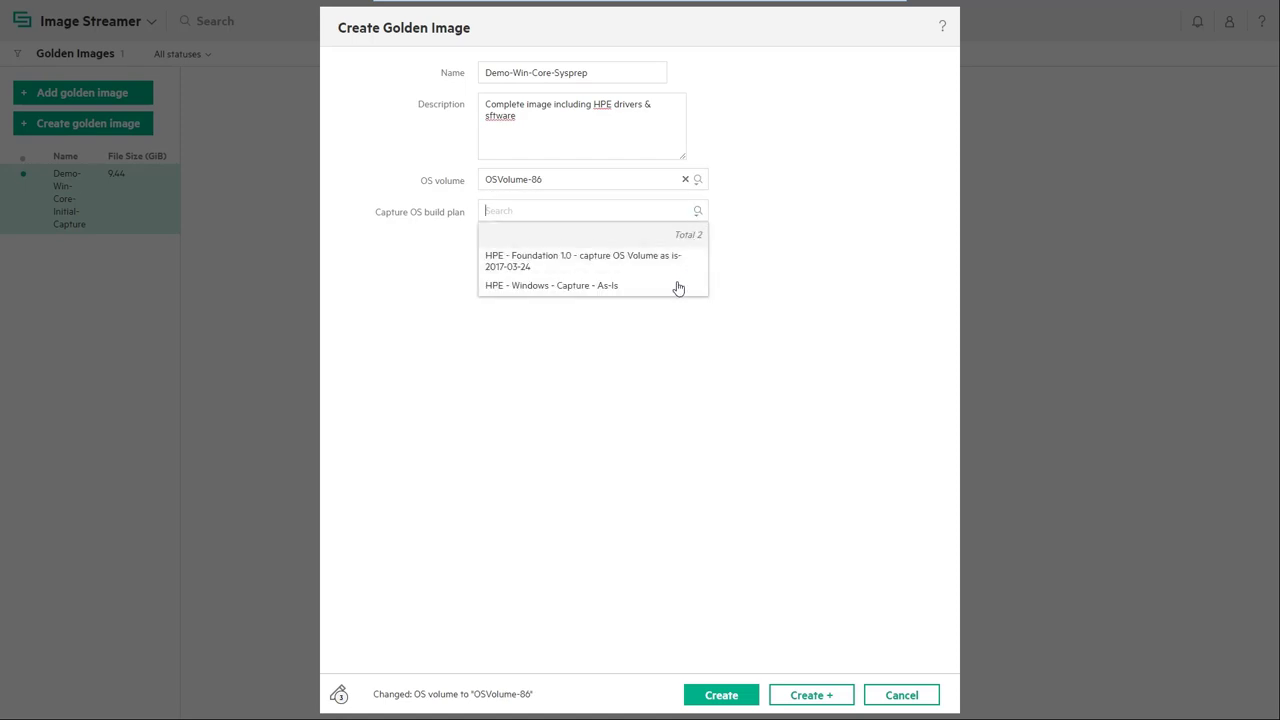
click(552, 284)
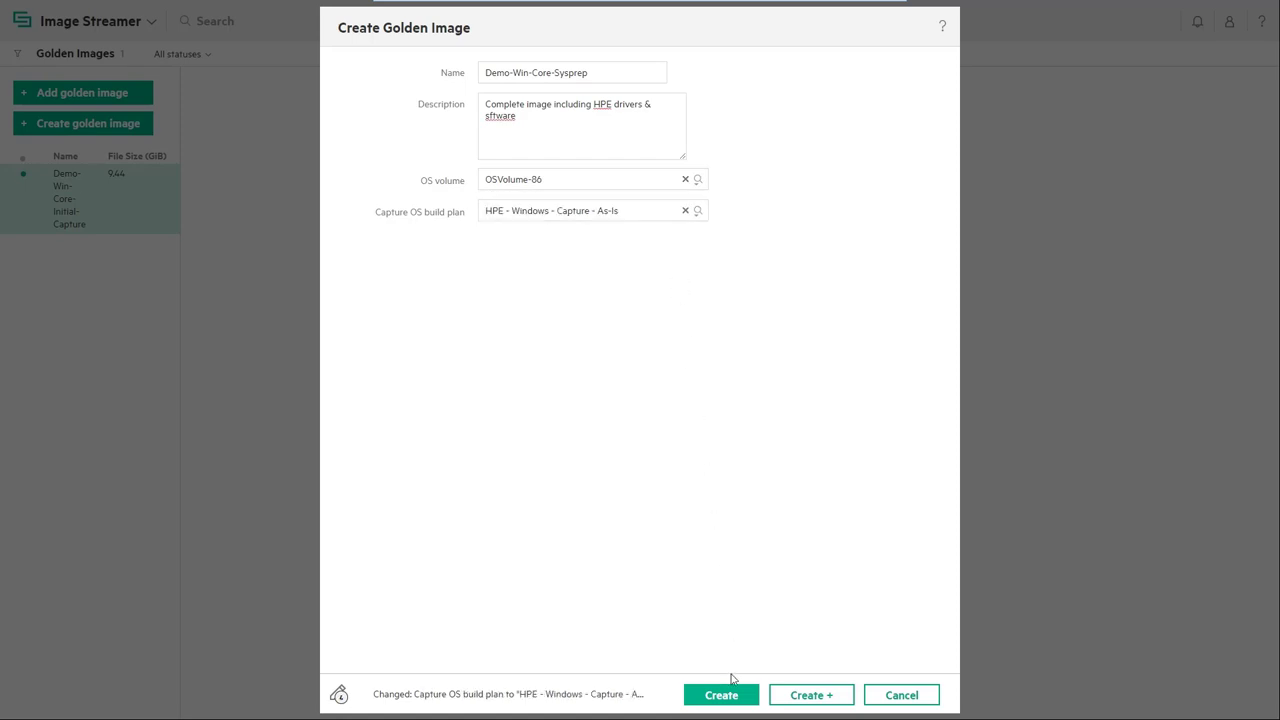
click(720, 696)
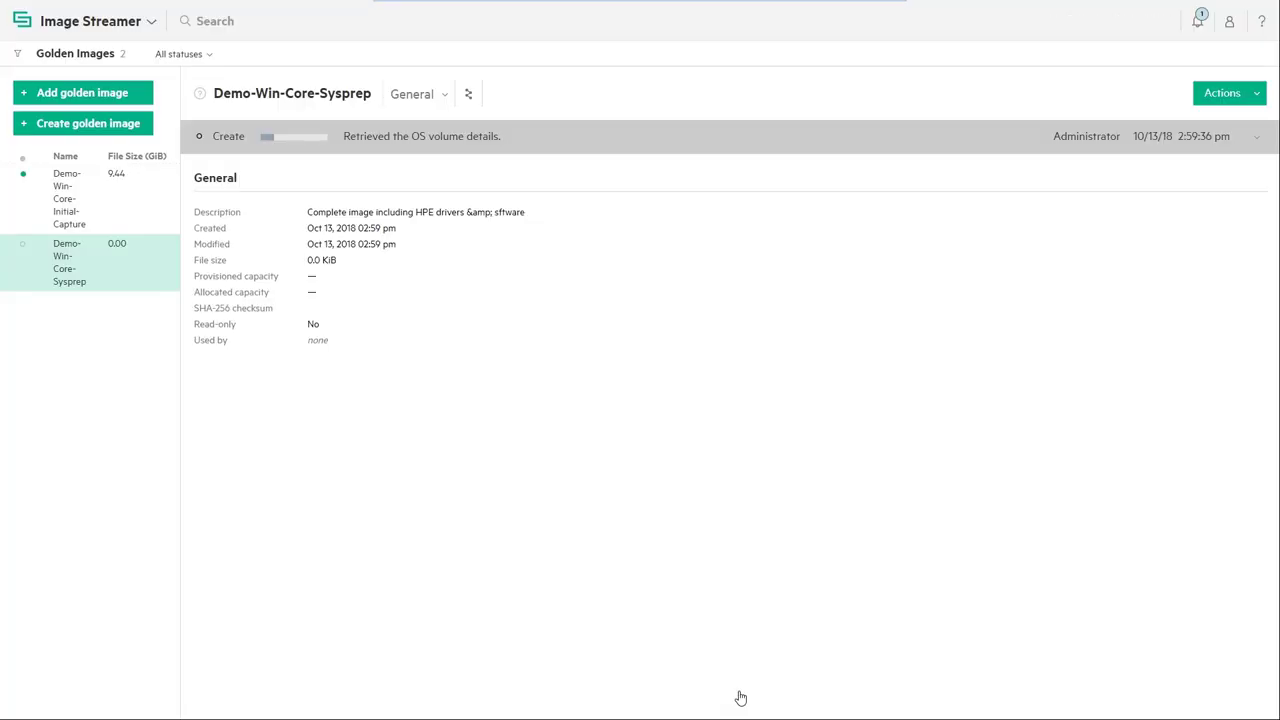